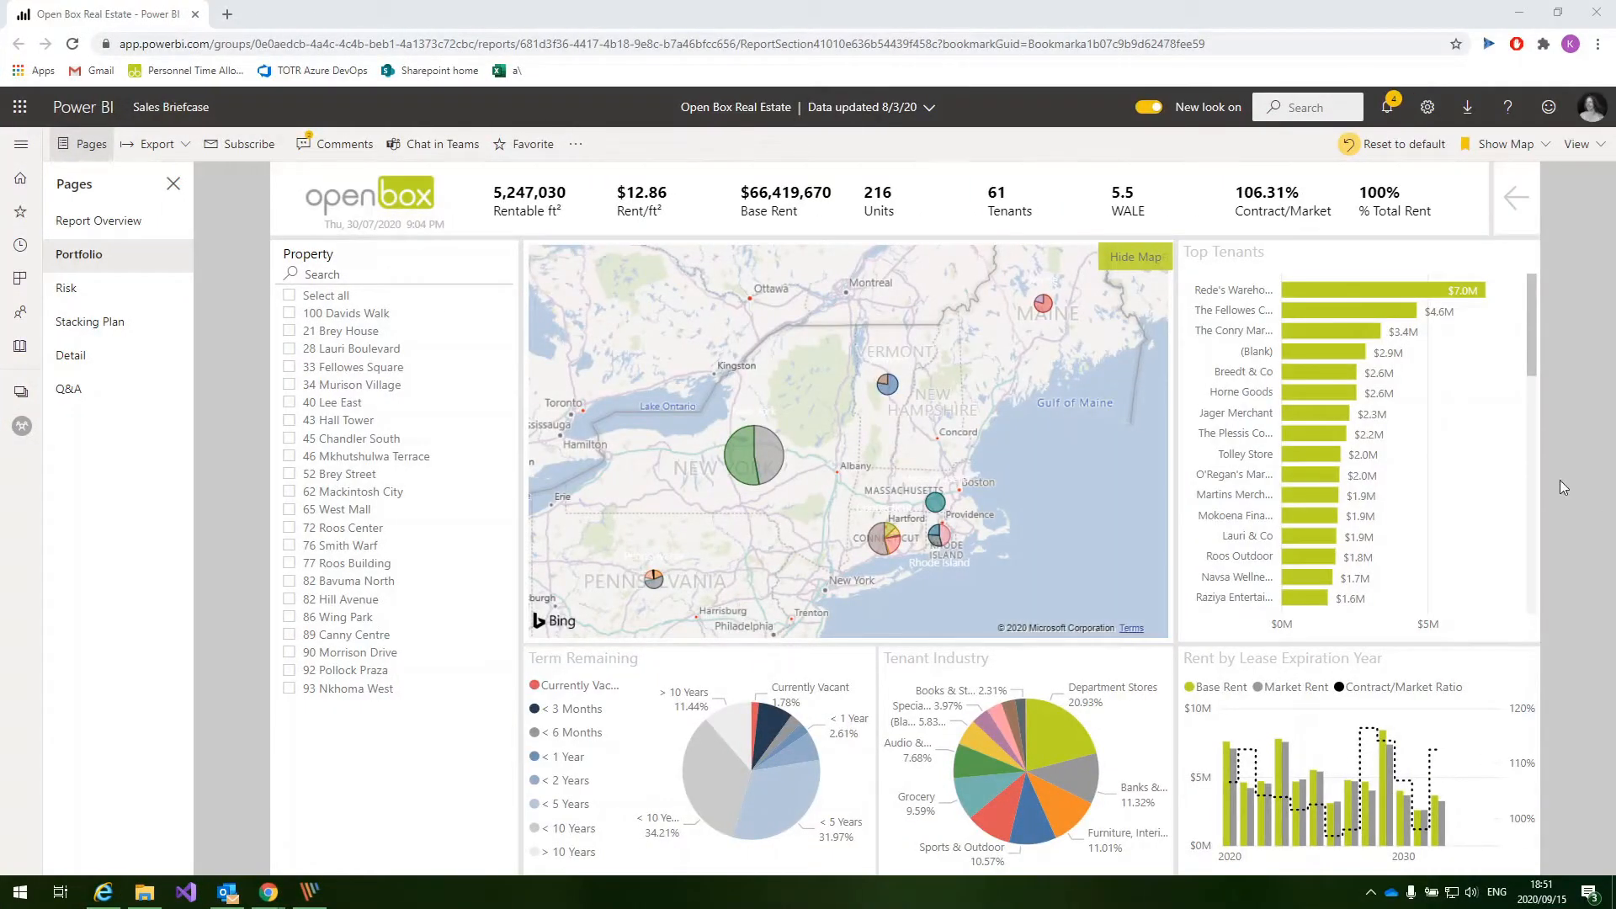
{"action": "mouse_move", "coordinate": [1572, 458]}
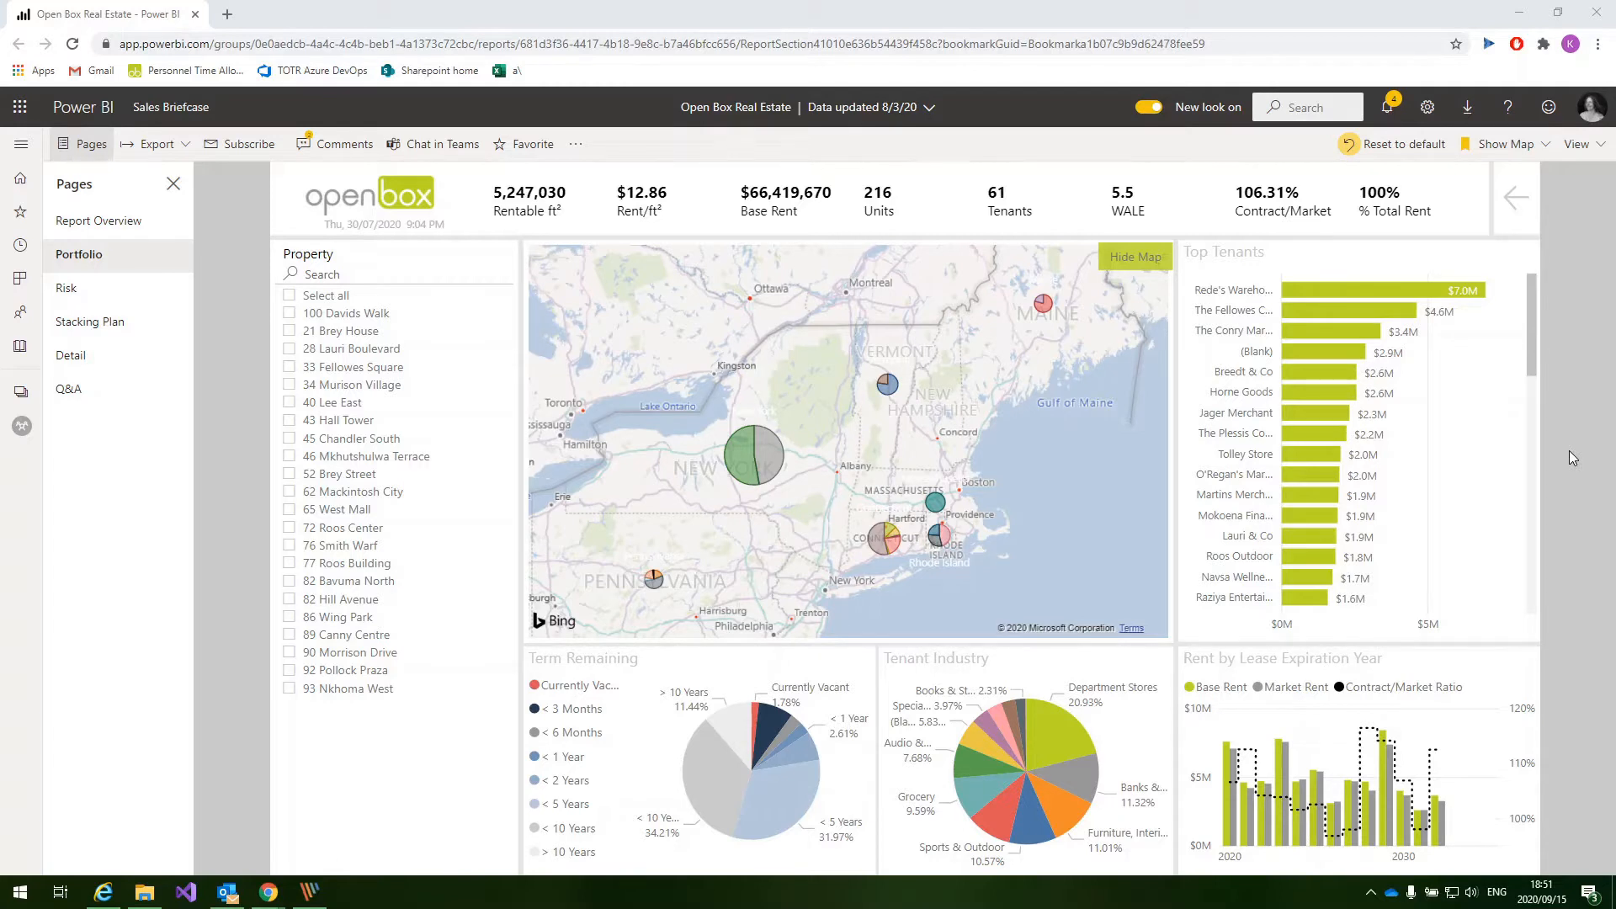
{"action": "mouse_move", "coordinate": [1564, 416]}
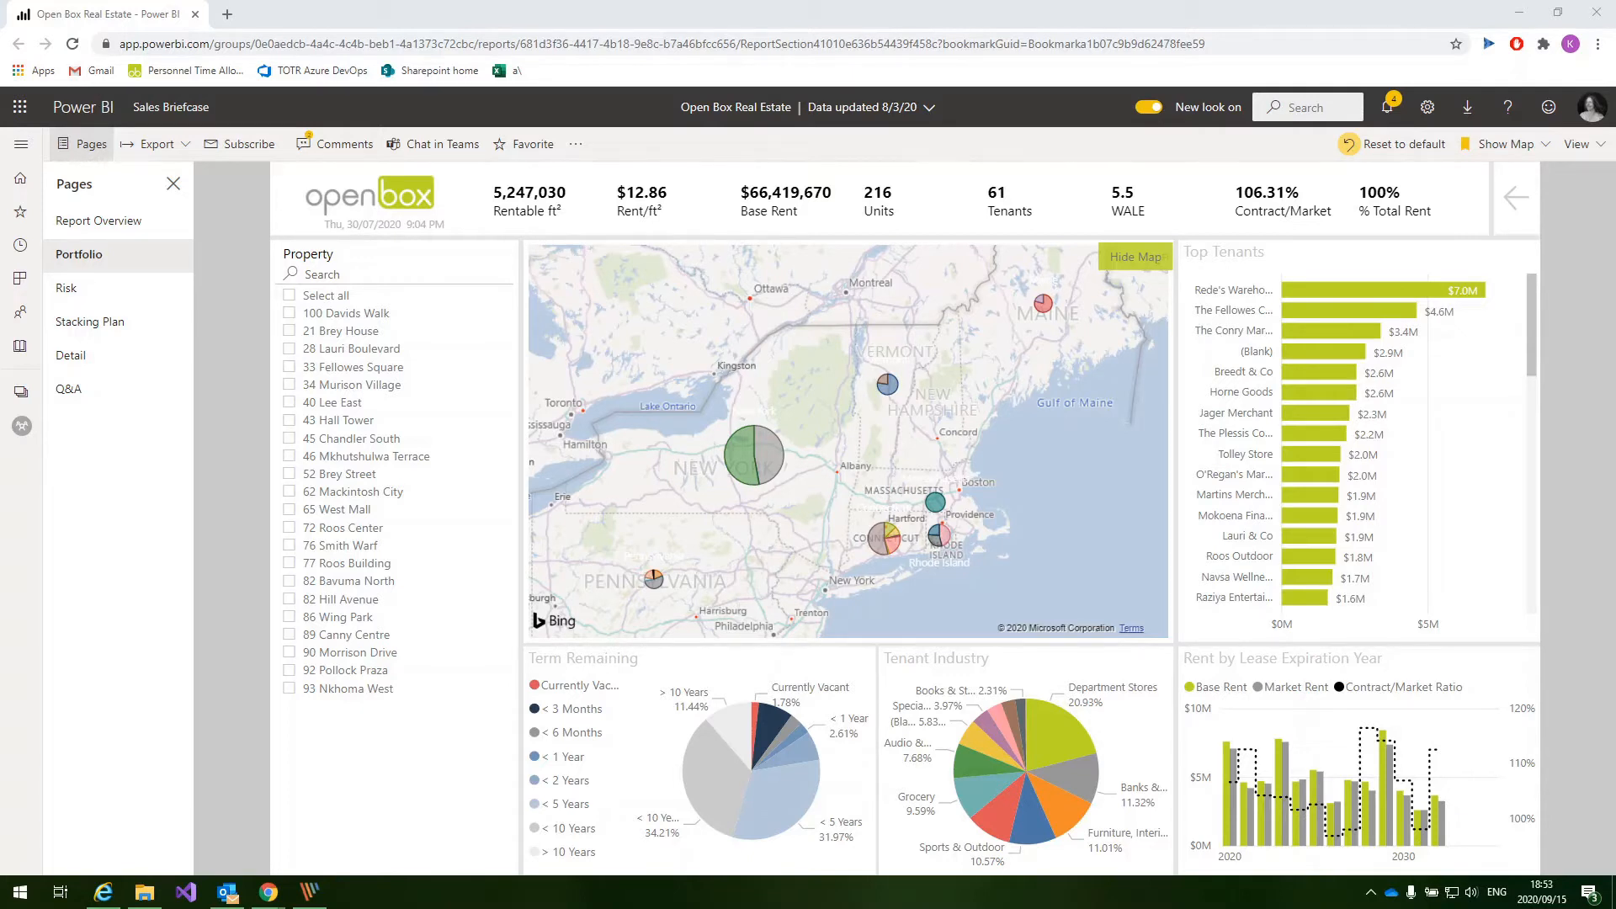
{"action": "mouse_move", "coordinate": [1577, 515]}
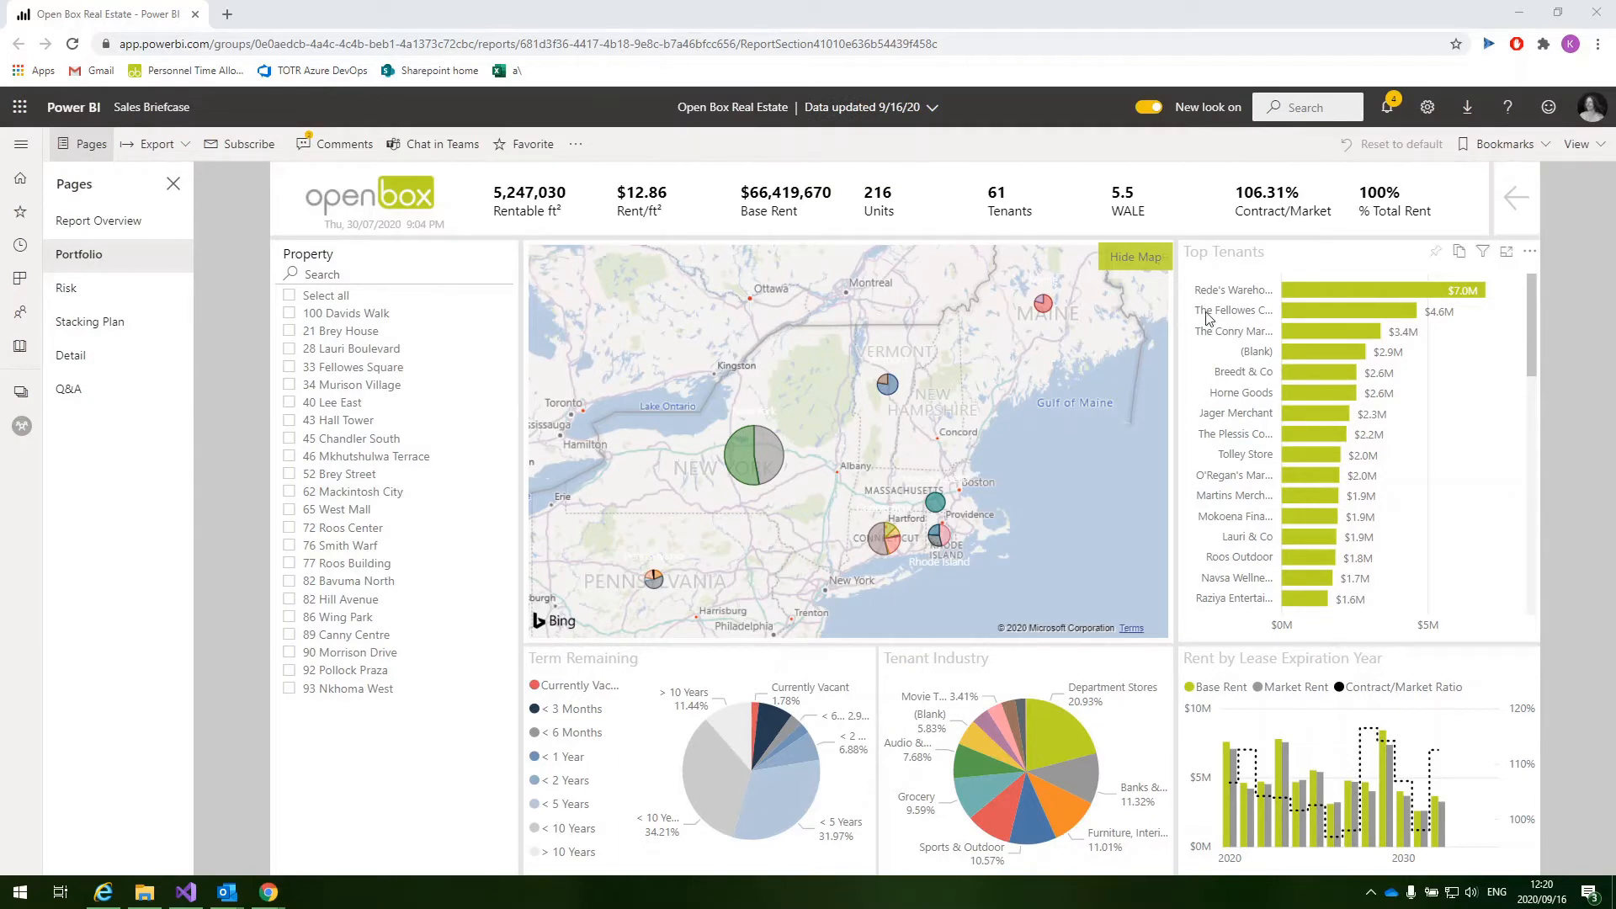
{"action": "mouse_move", "coordinate": [1135, 256]}
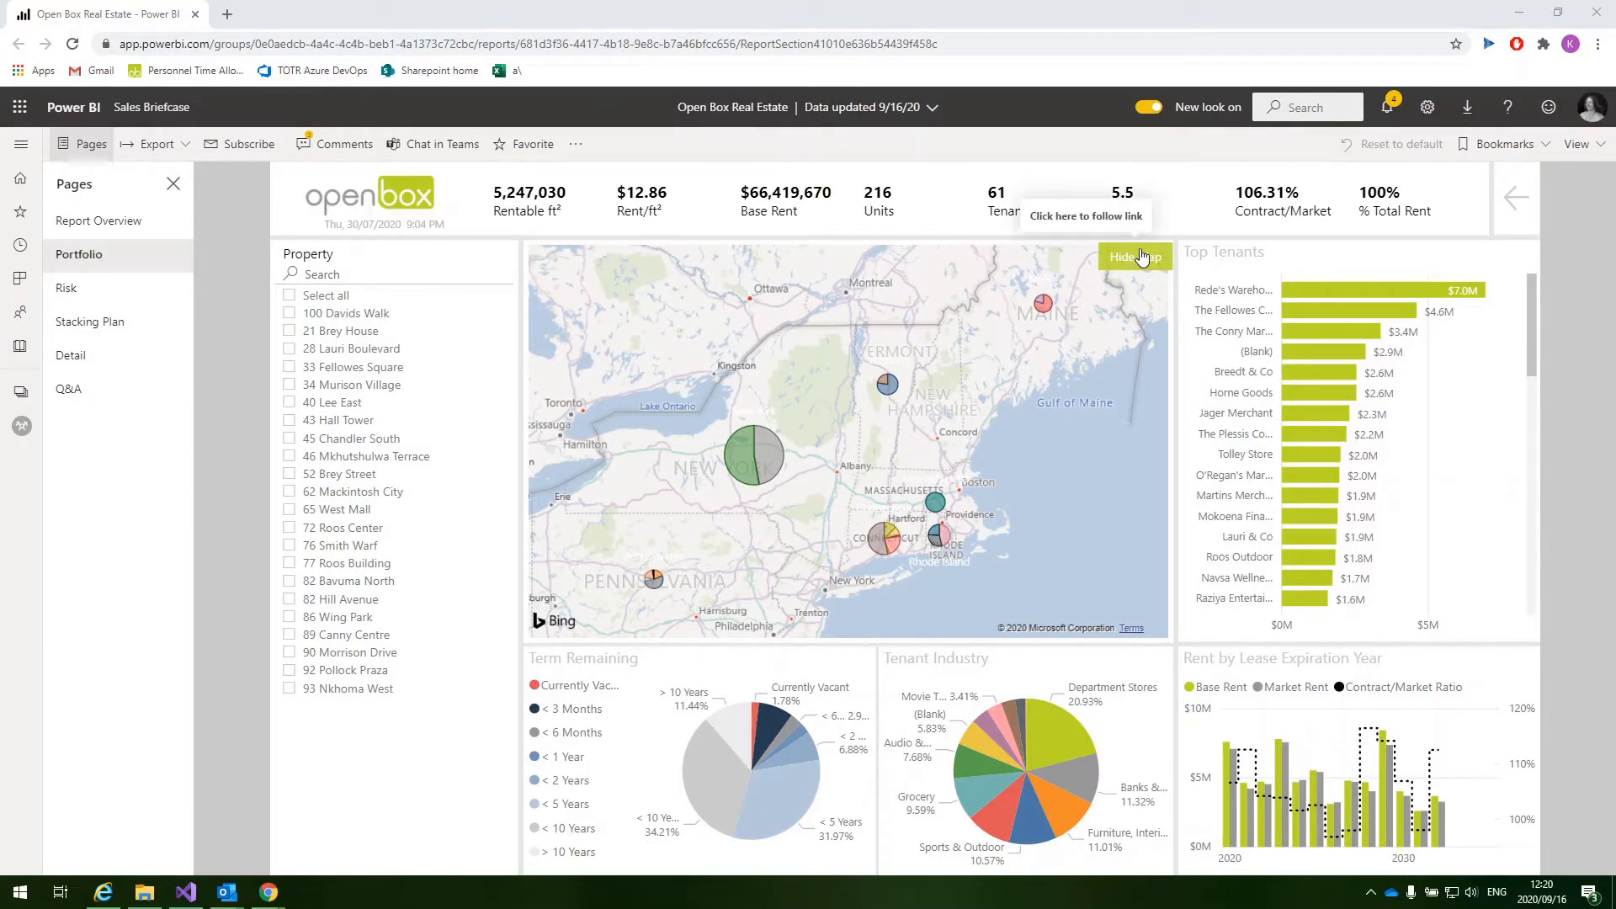
- Hide the map to show the Overview by Location chart of average market rent by state
{"action": "left_click", "coordinate": [1133, 256]}
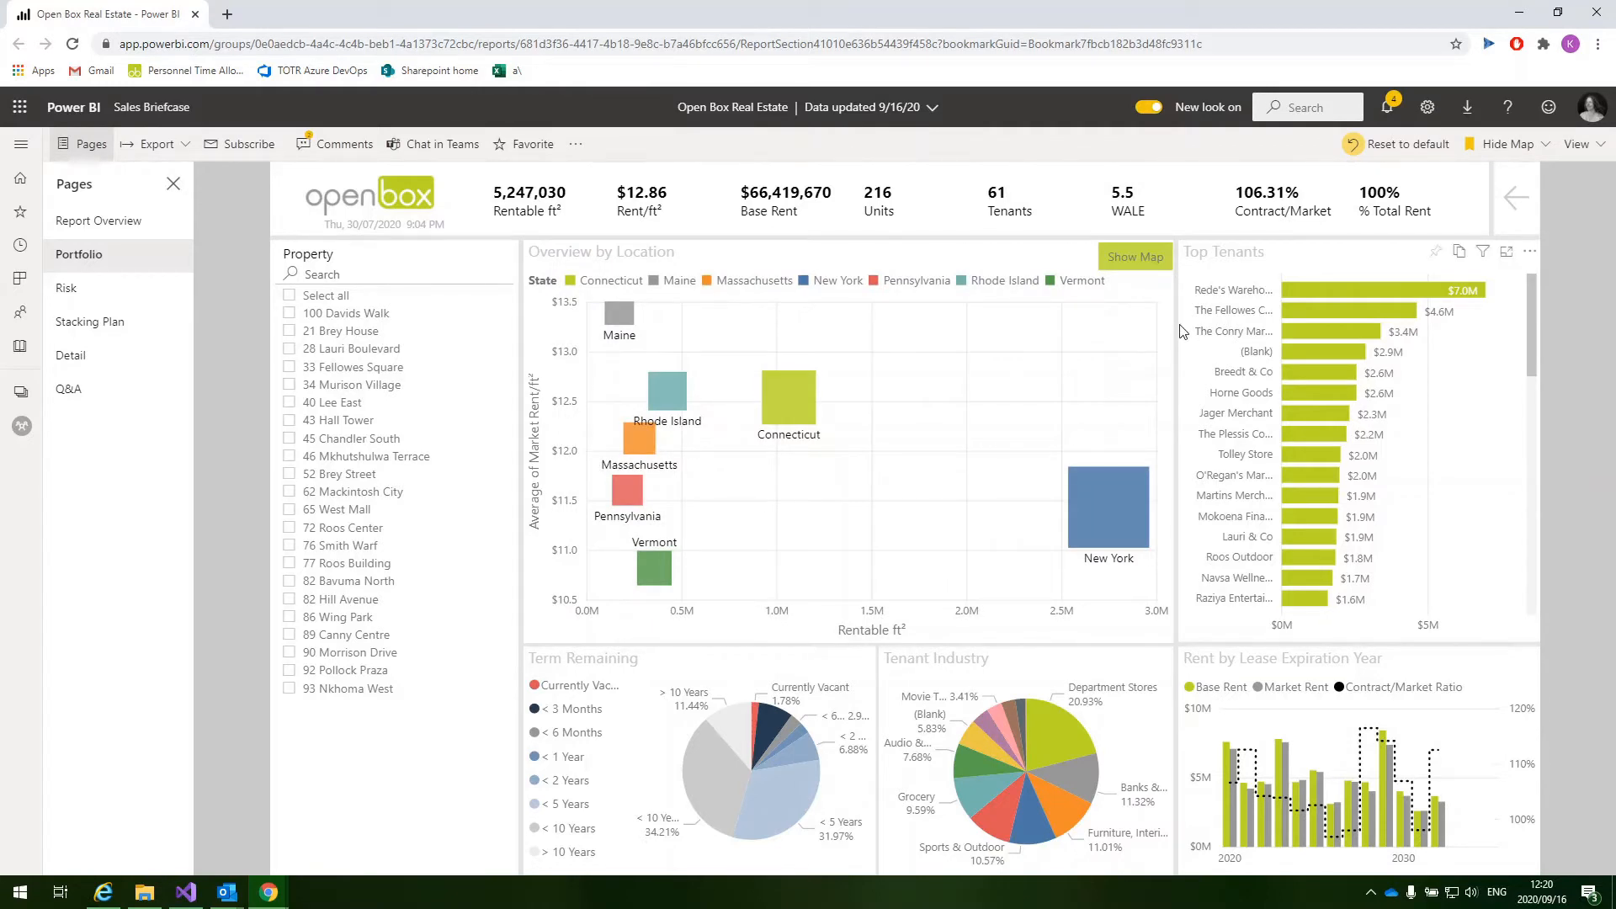
{"action": "mouse_move", "coordinate": [1411, 247]}
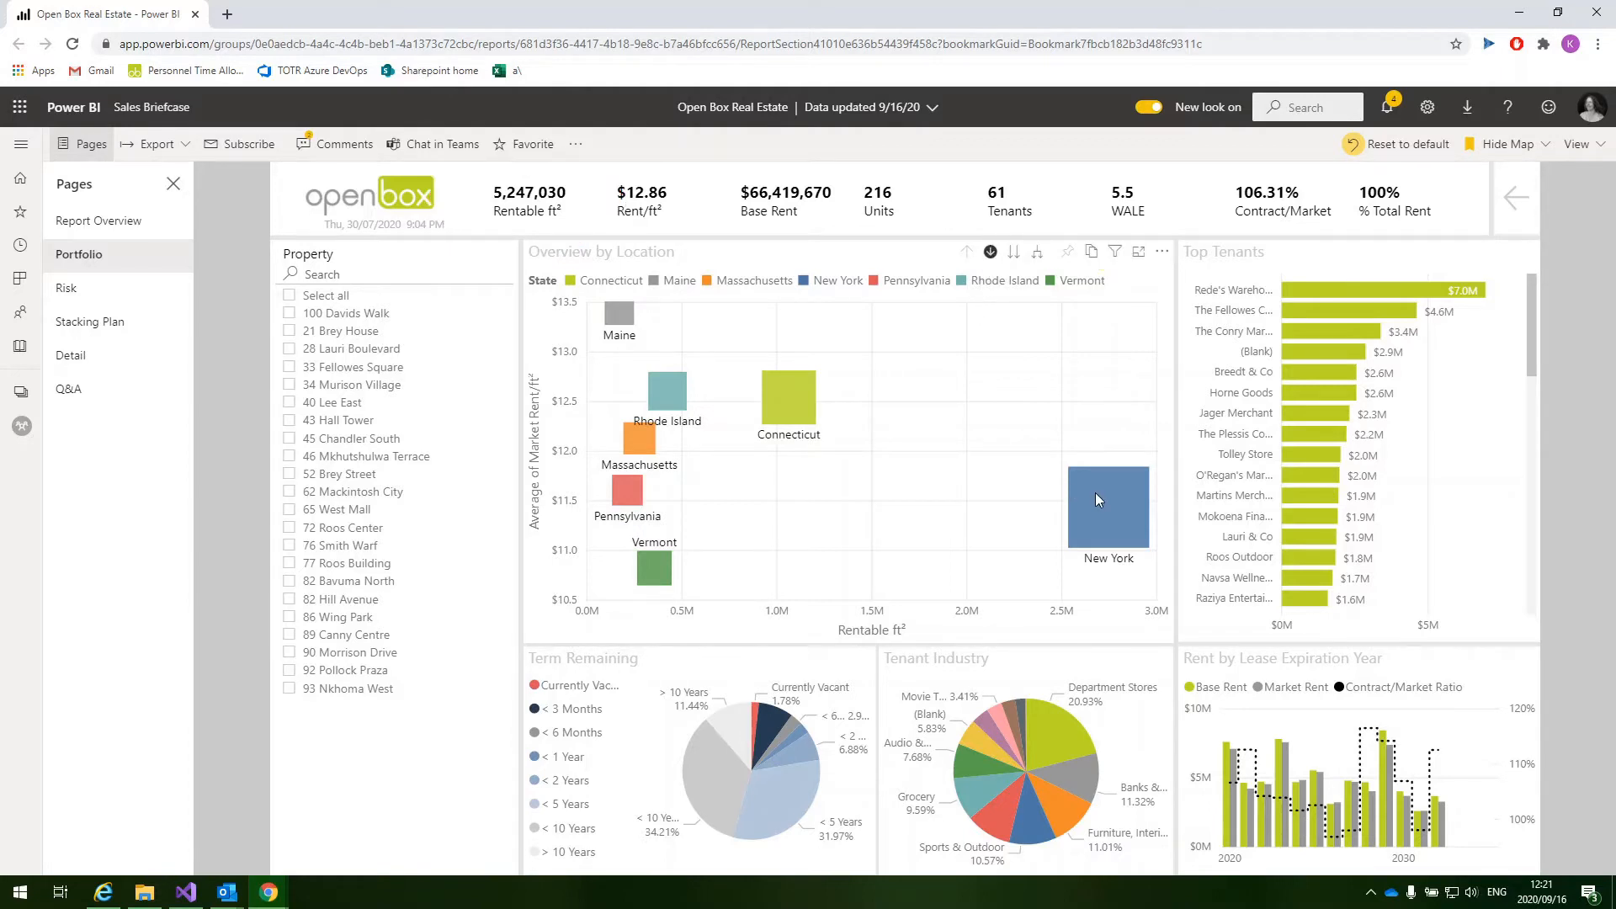
{"action": "mouse_move", "coordinate": [1107, 506]}
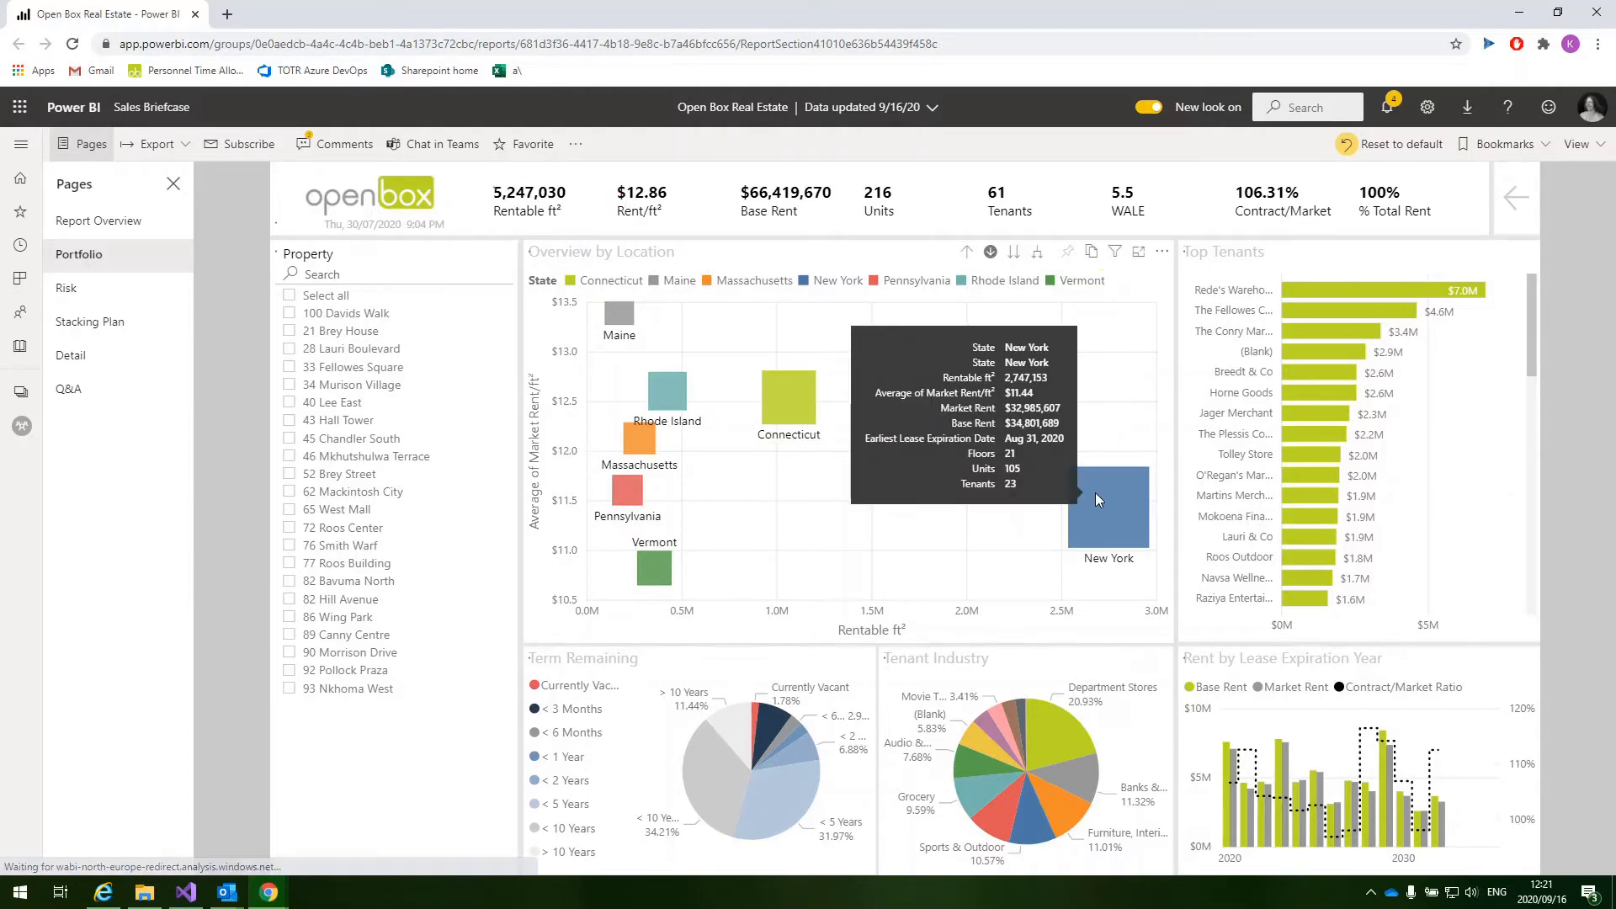
- Drill into New York, then filter the Property slicer to 21 Brey House
{"action": "left_click", "coordinate": [1107, 507]}
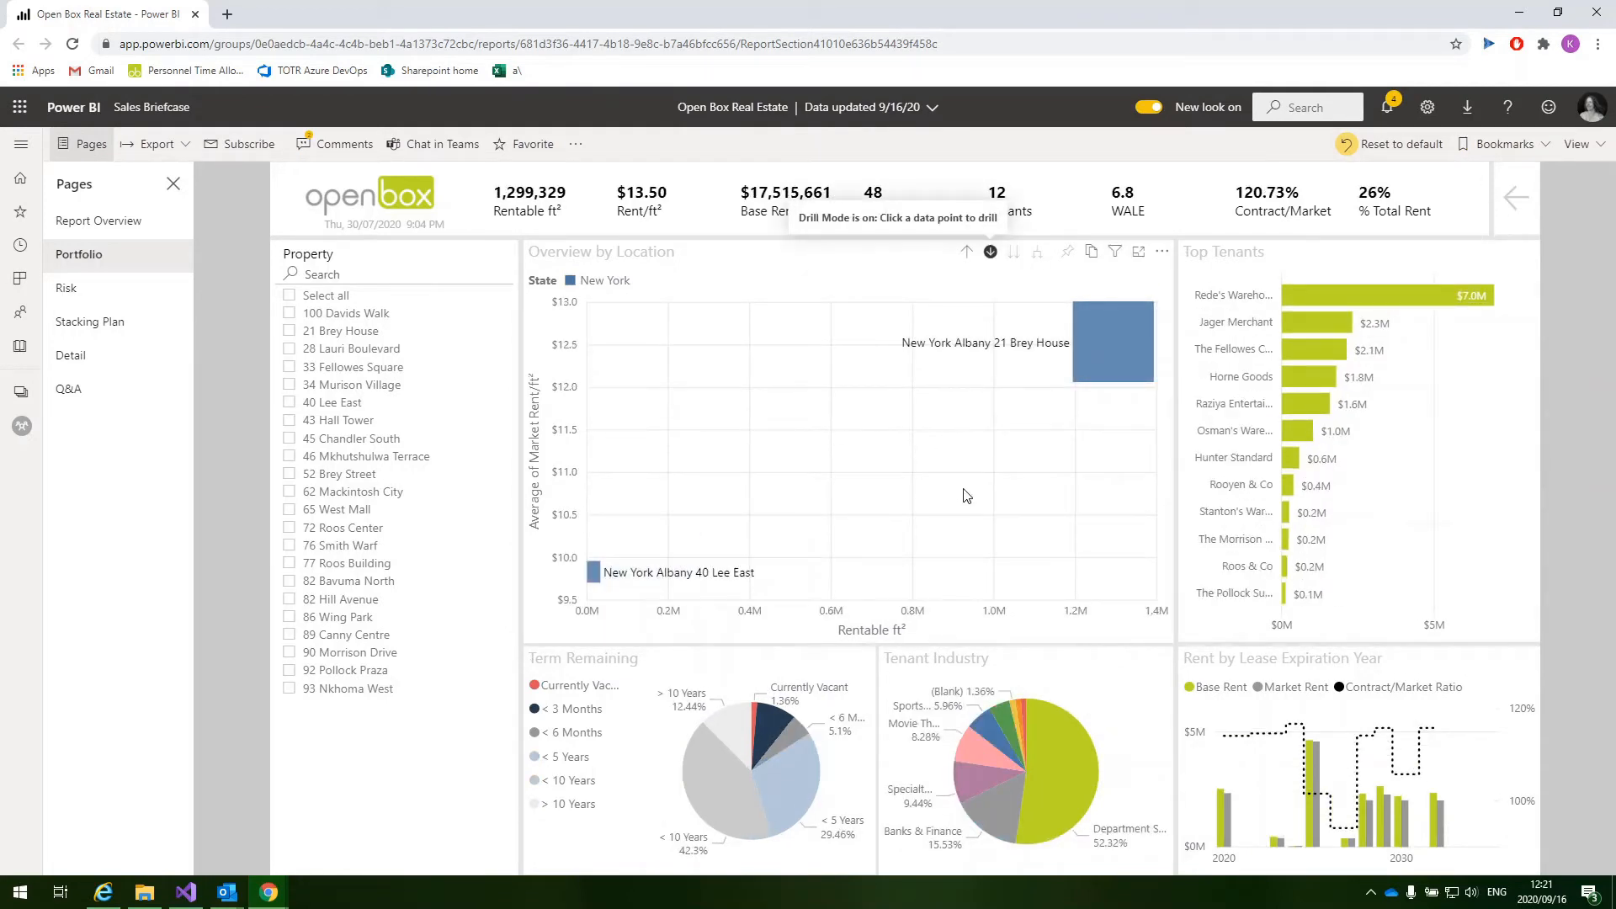
{"action": "mouse_move", "coordinate": [633, 360]}
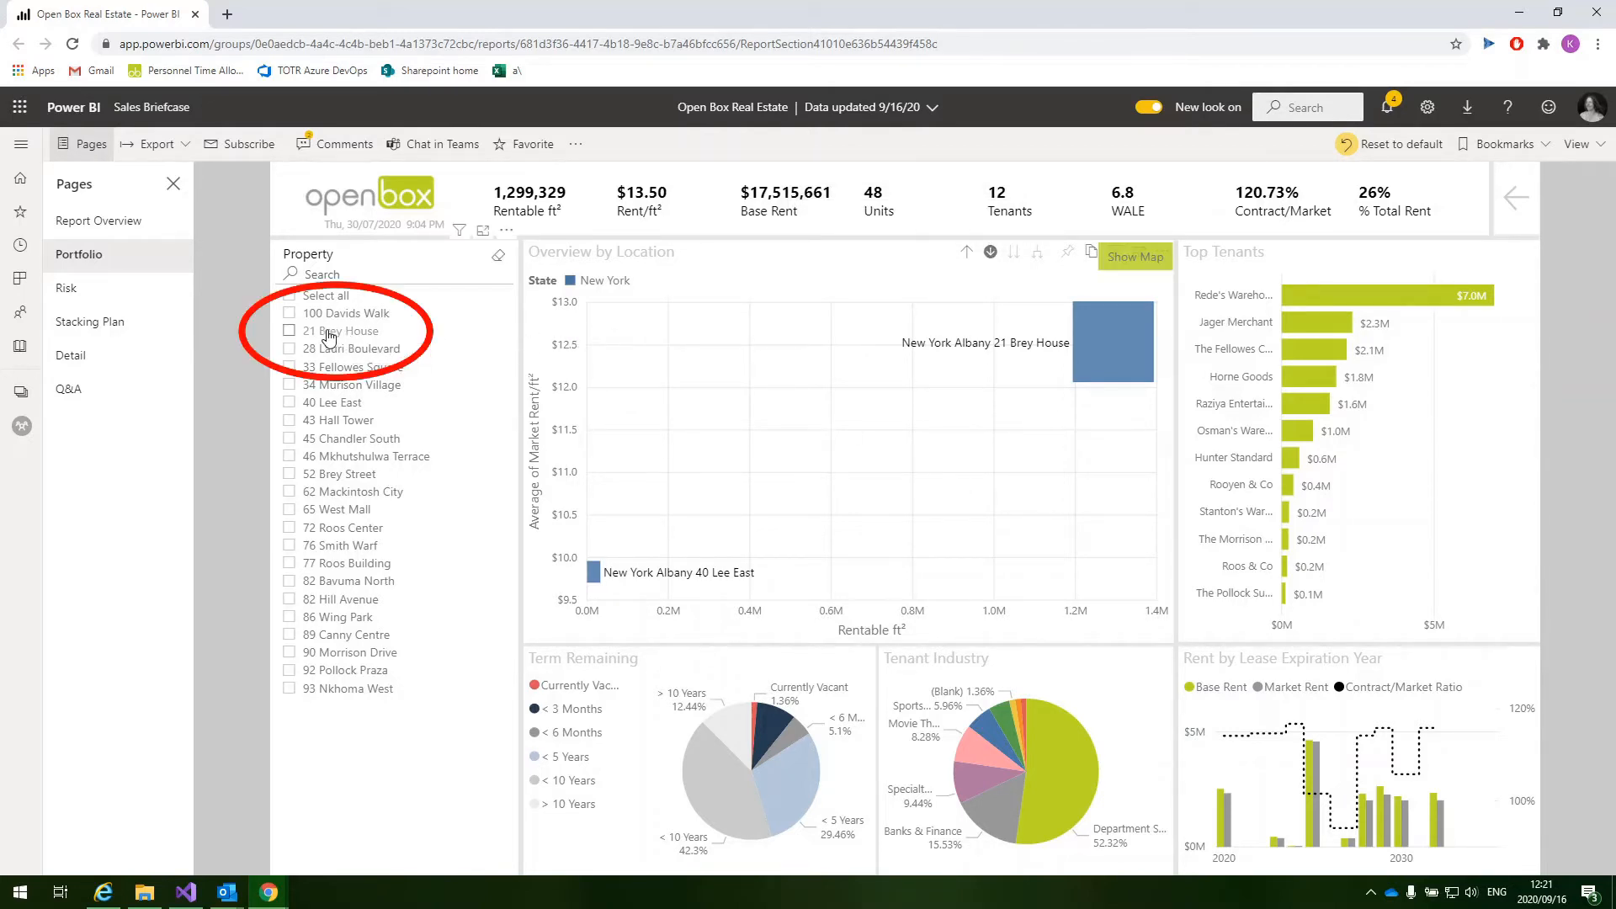
{"action": "left_click", "coordinate": [288, 330]}
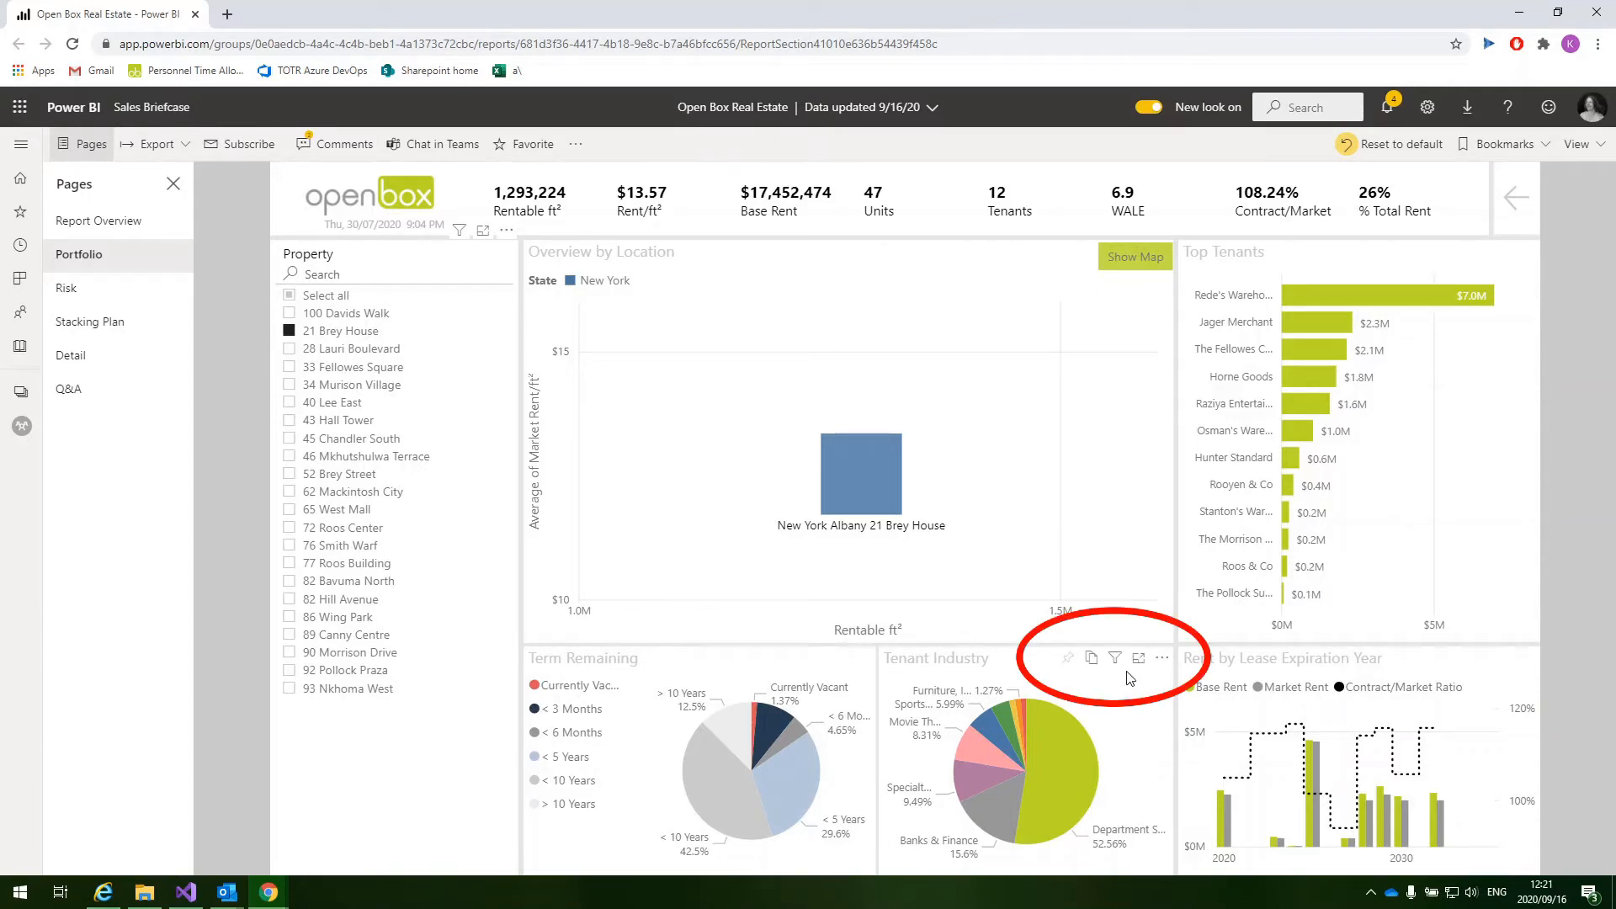
{"action": "left_click", "coordinate": [1163, 658]}
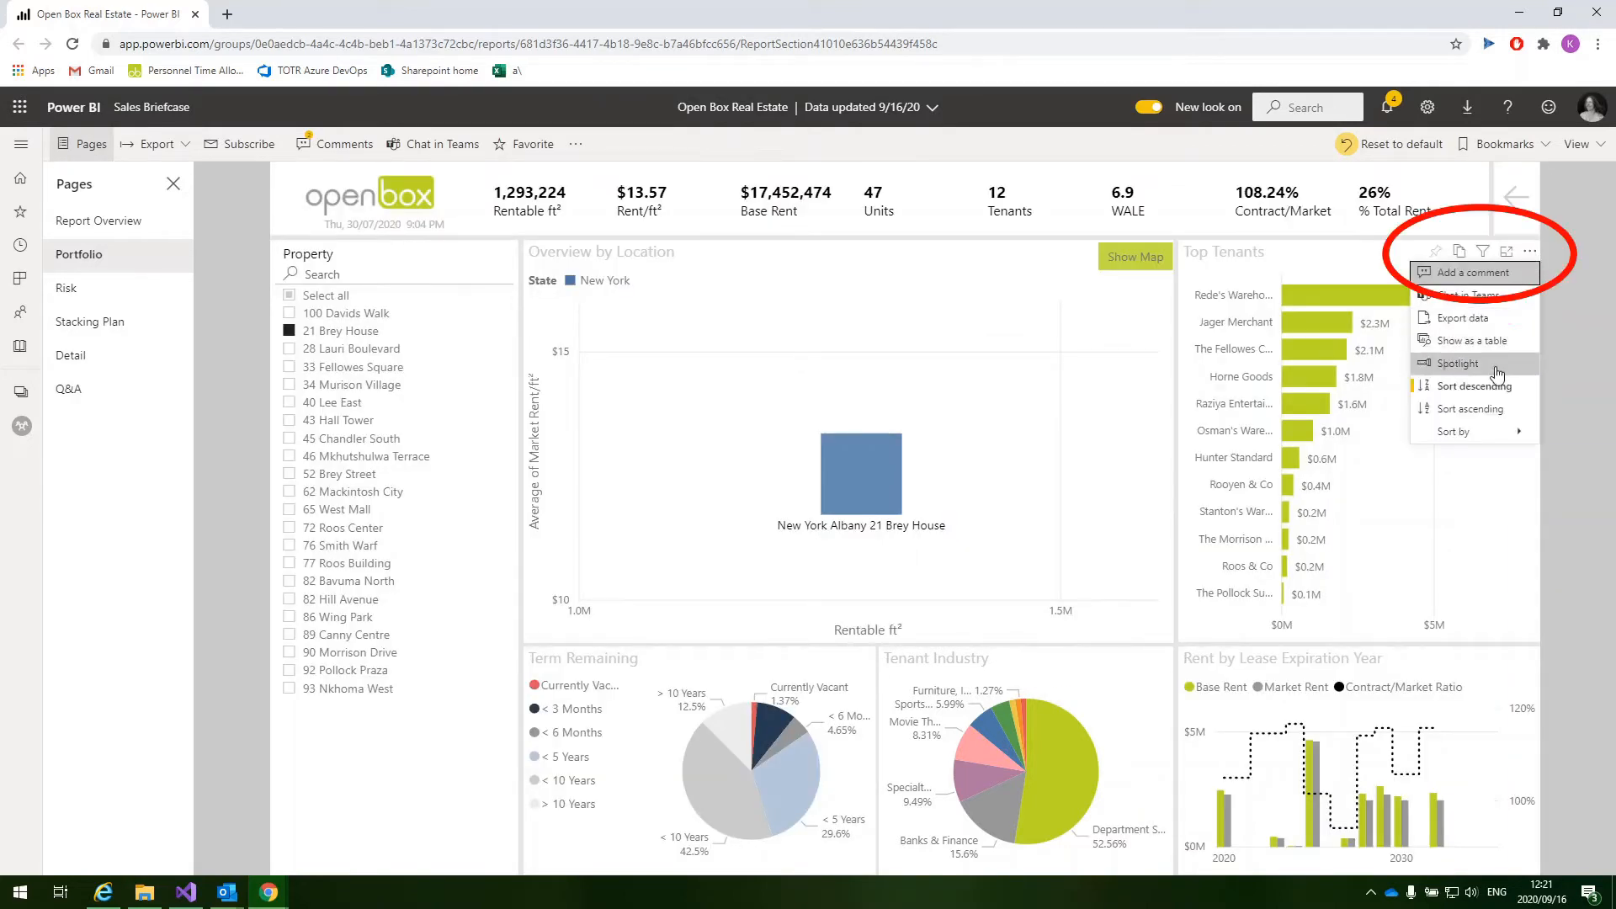
{"action": "left_click", "coordinate": [1460, 364]}
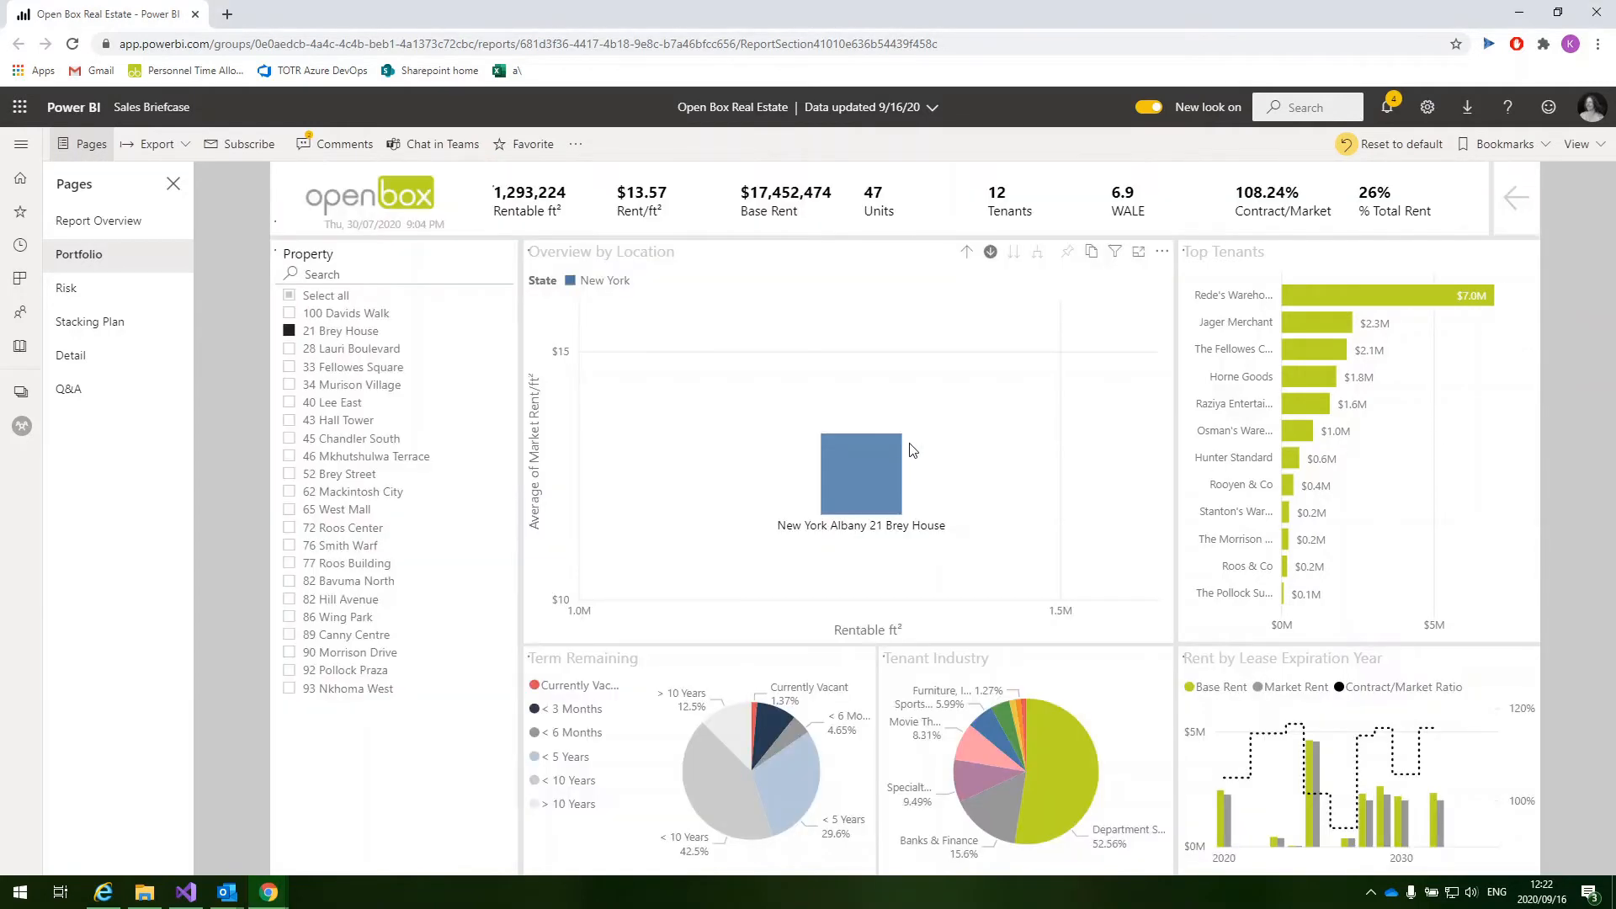
- Drill through from the 21 Brey House point to its Detail page with the stacking plan
{"action": "right_click", "coordinate": [860, 474]}
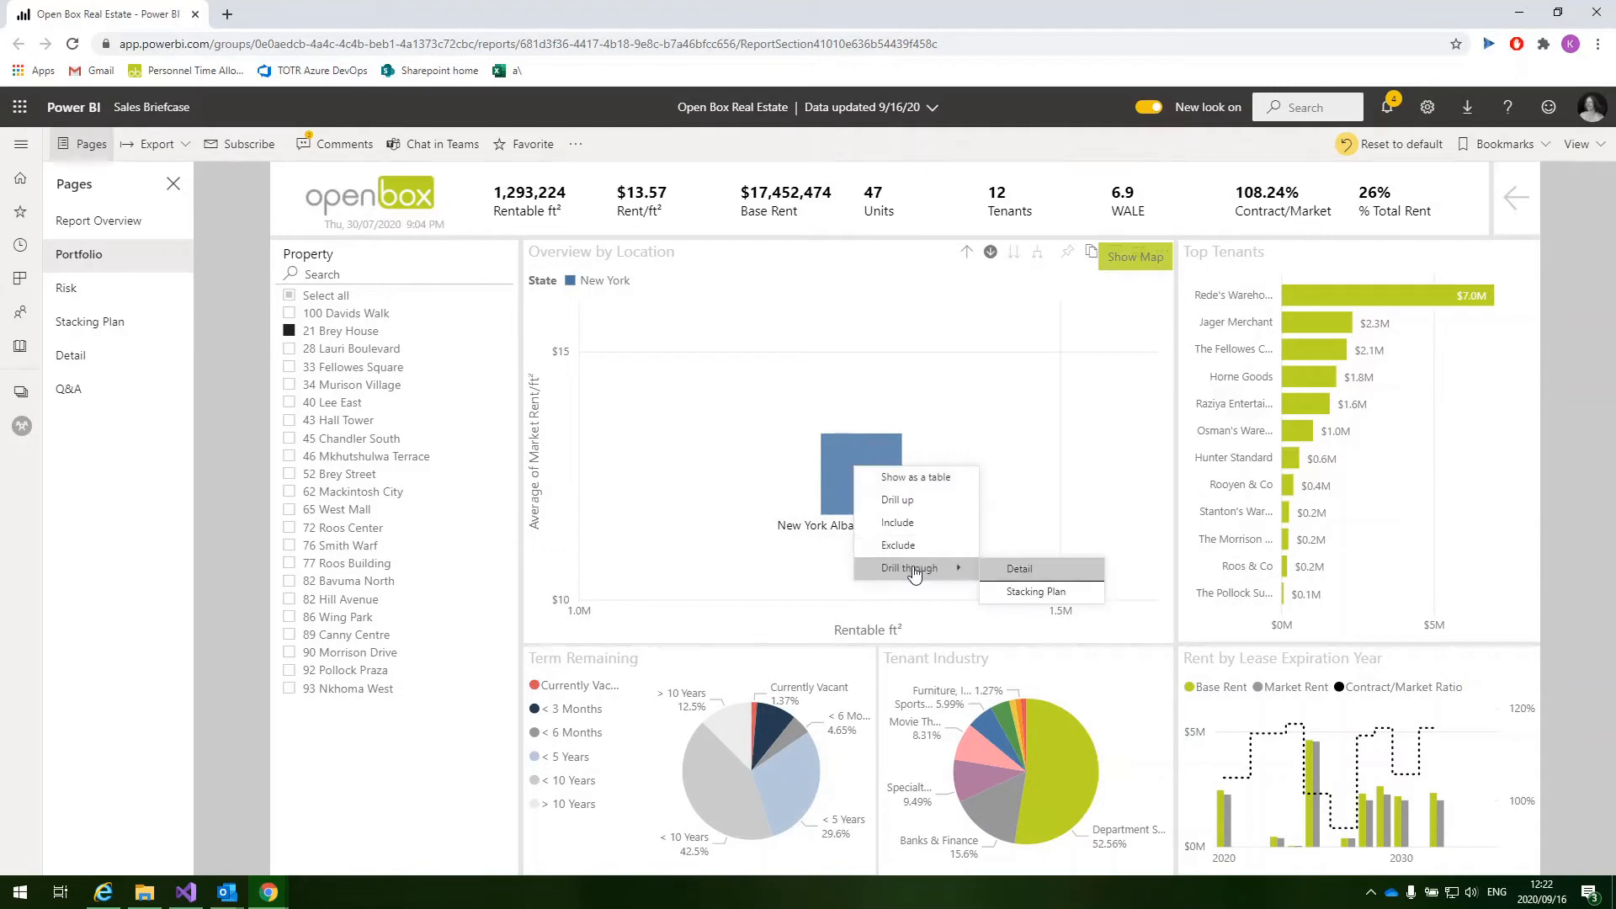
{"action": "left_click", "coordinate": [1031, 591]}
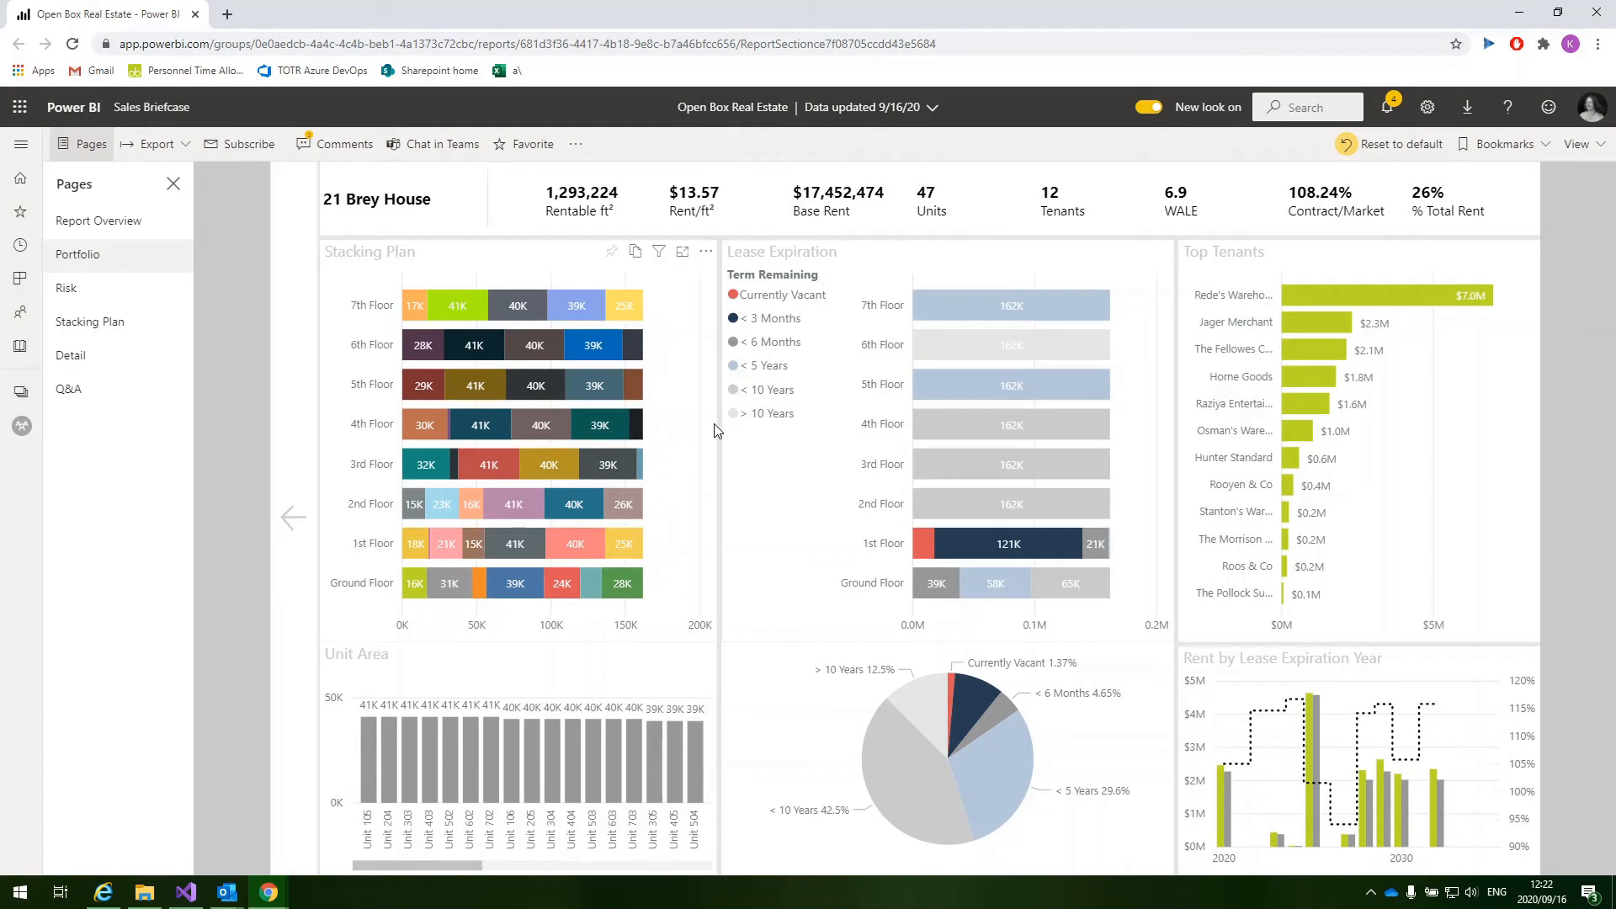
{"action": "mouse_move", "coordinate": [600, 425]}
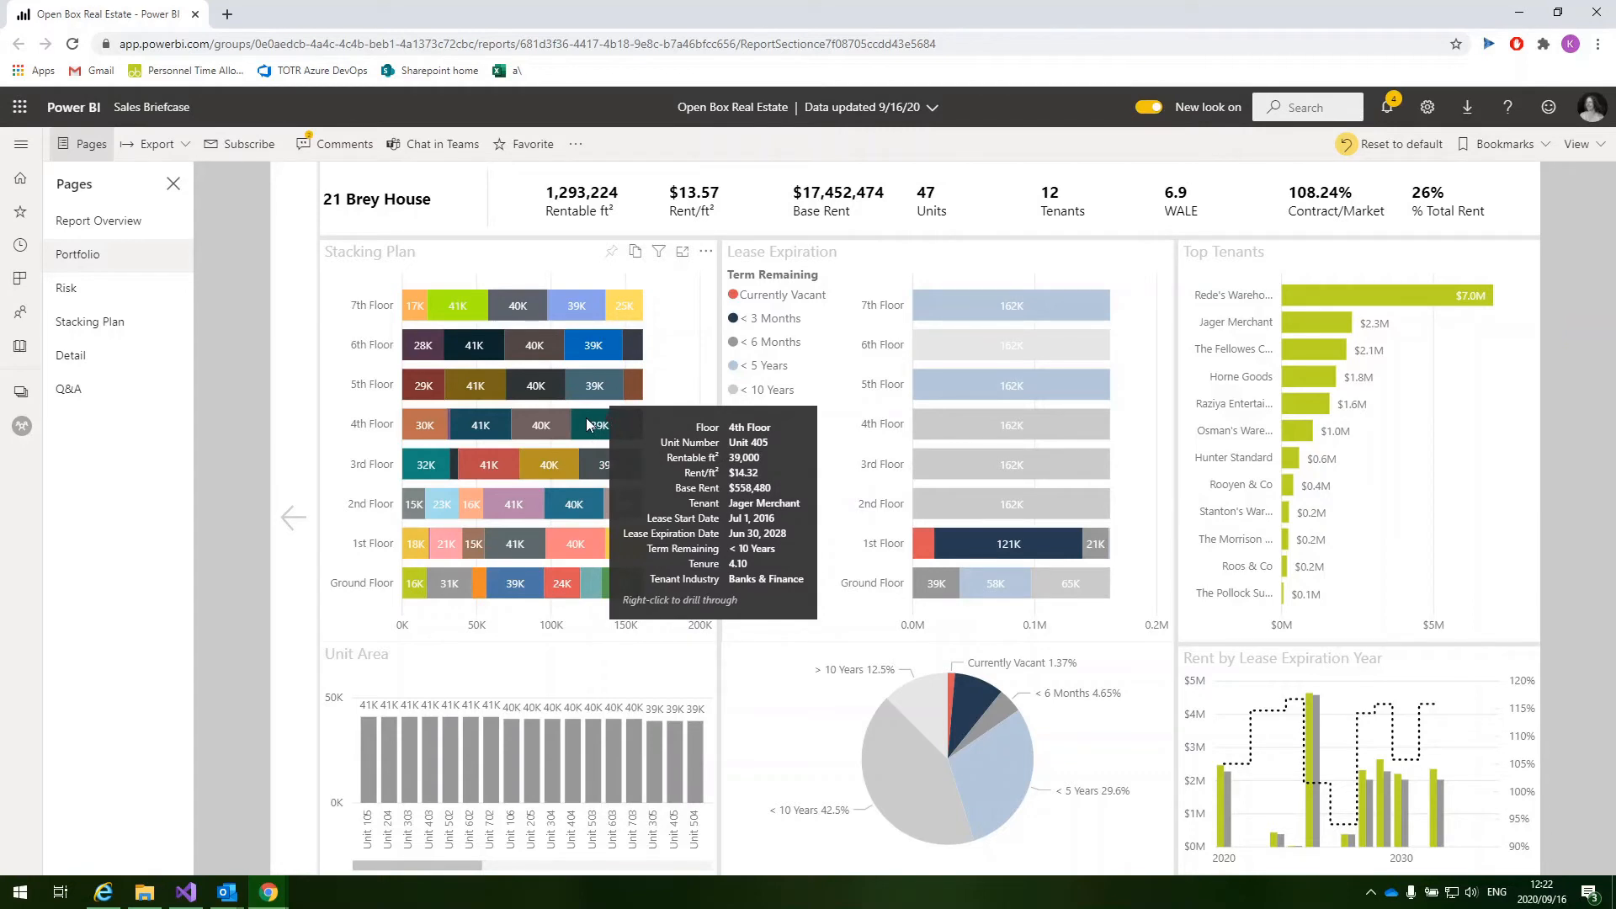
{"action": "right_click", "coordinate": [587, 424]}
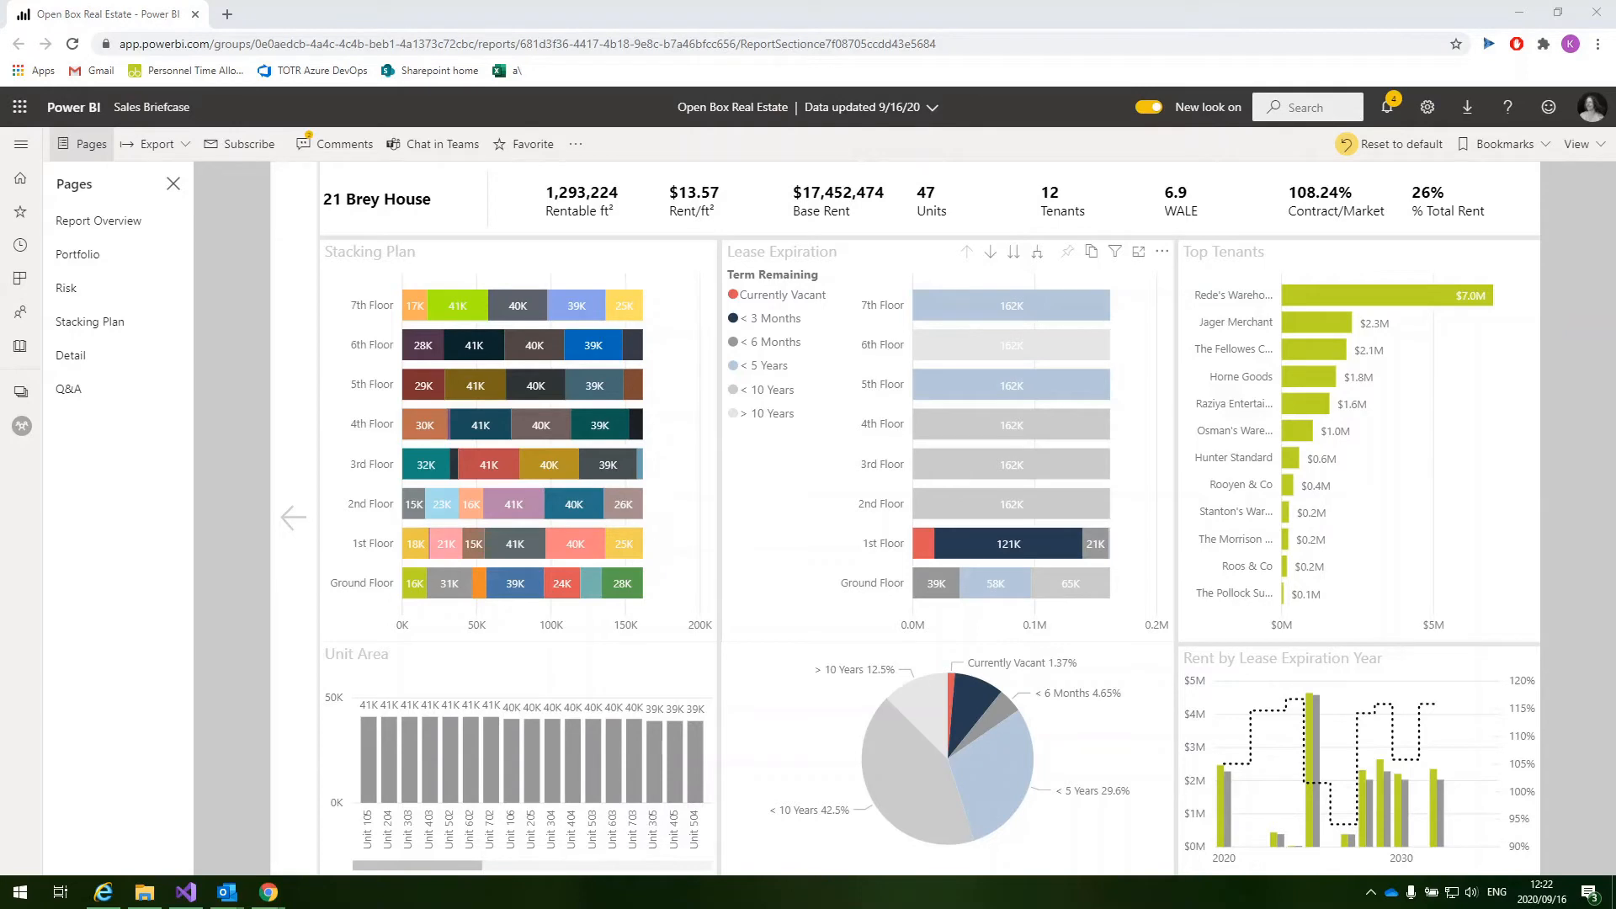
{"action": "mouse_move", "coordinate": [1160, 488]}
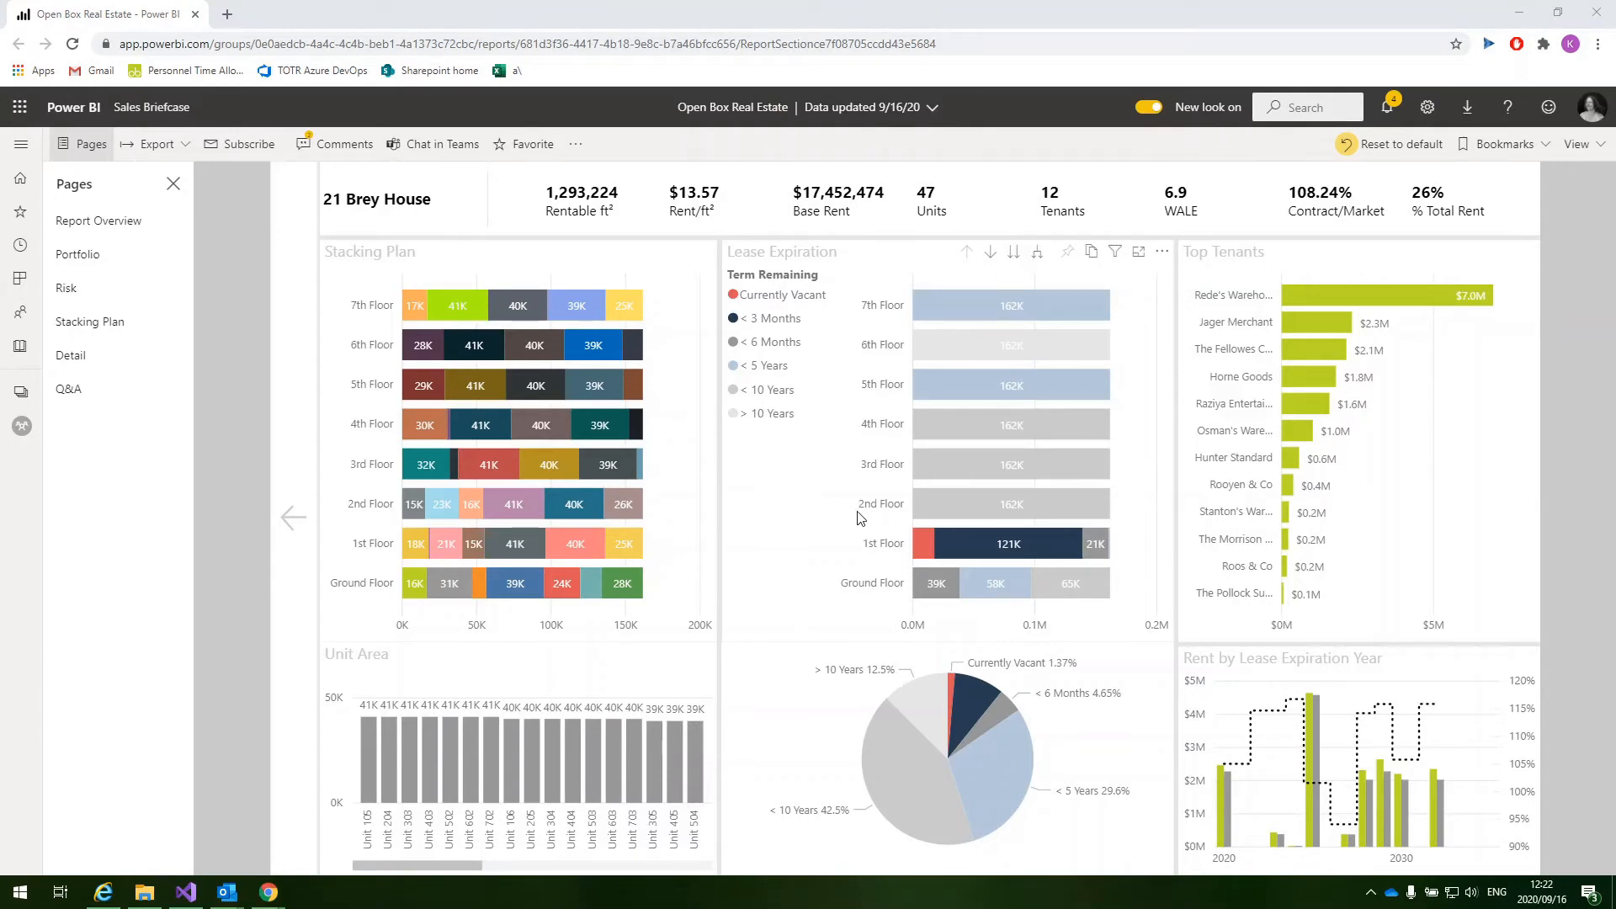
{"action": "mouse_move", "coordinate": [1103, 546]}
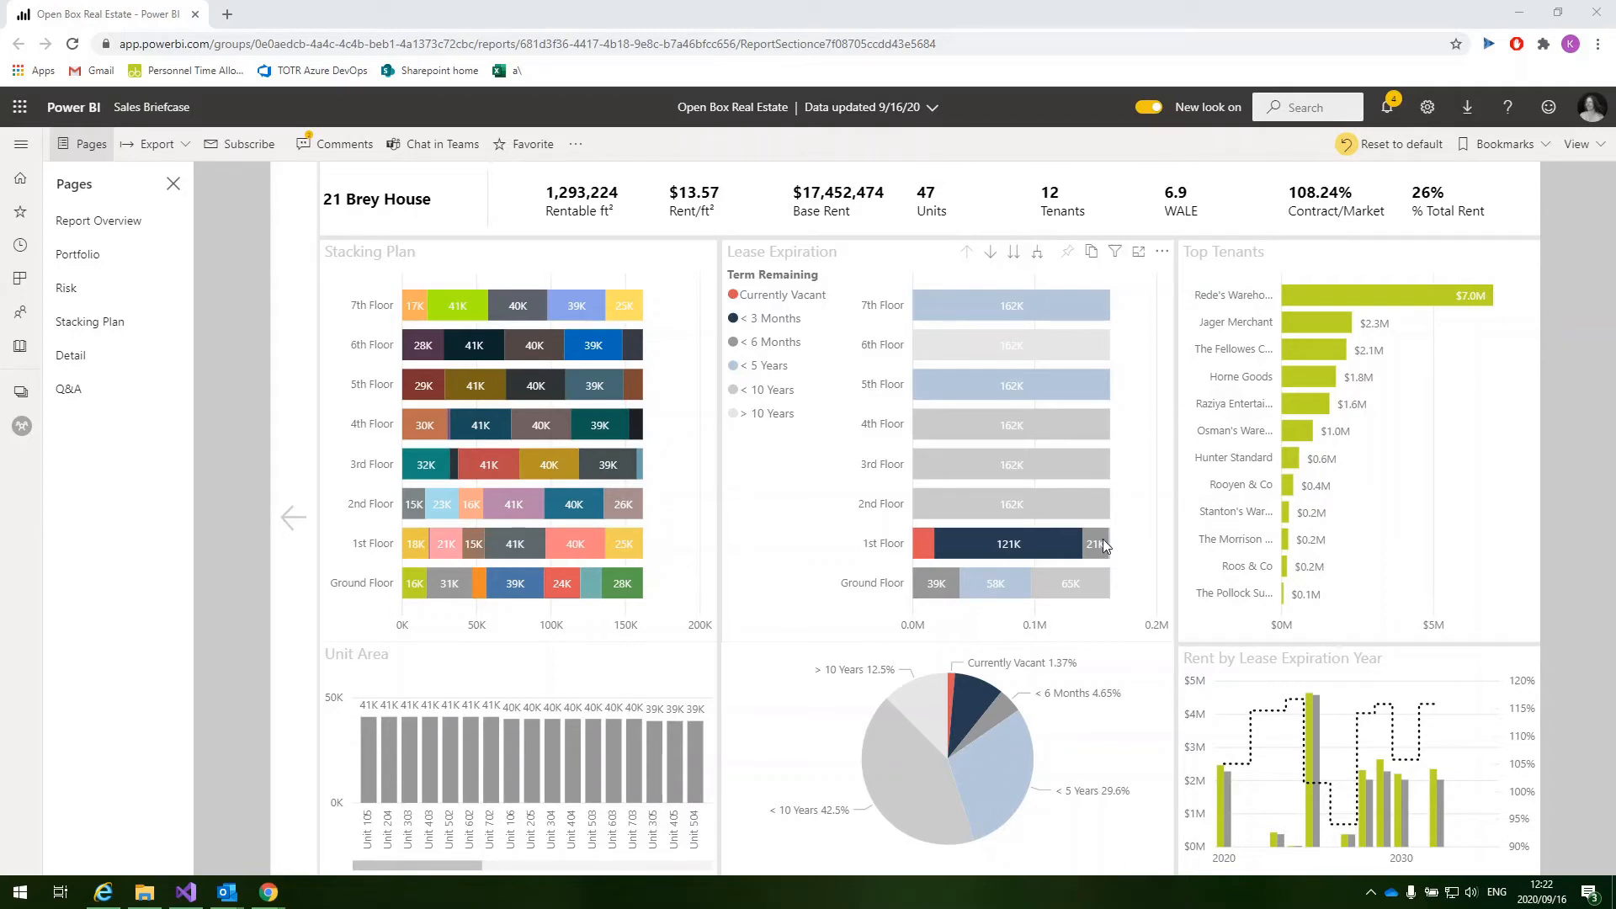
{"action": "mouse_move", "coordinate": [1151, 547]}
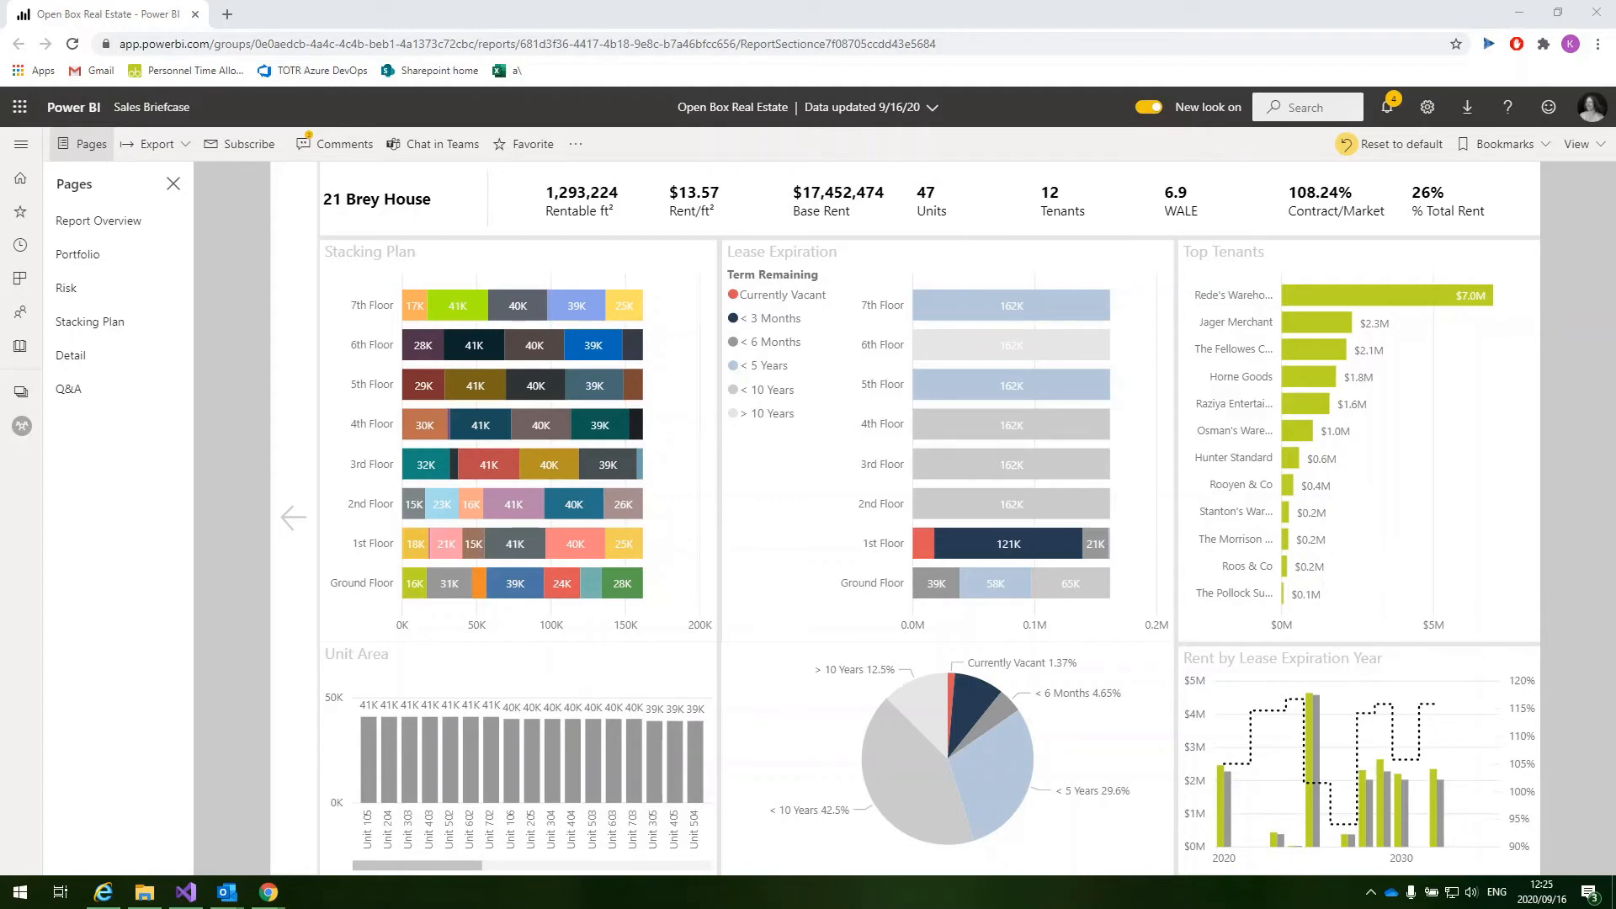
{"action": "mouse_move", "coordinate": [310, 483]}
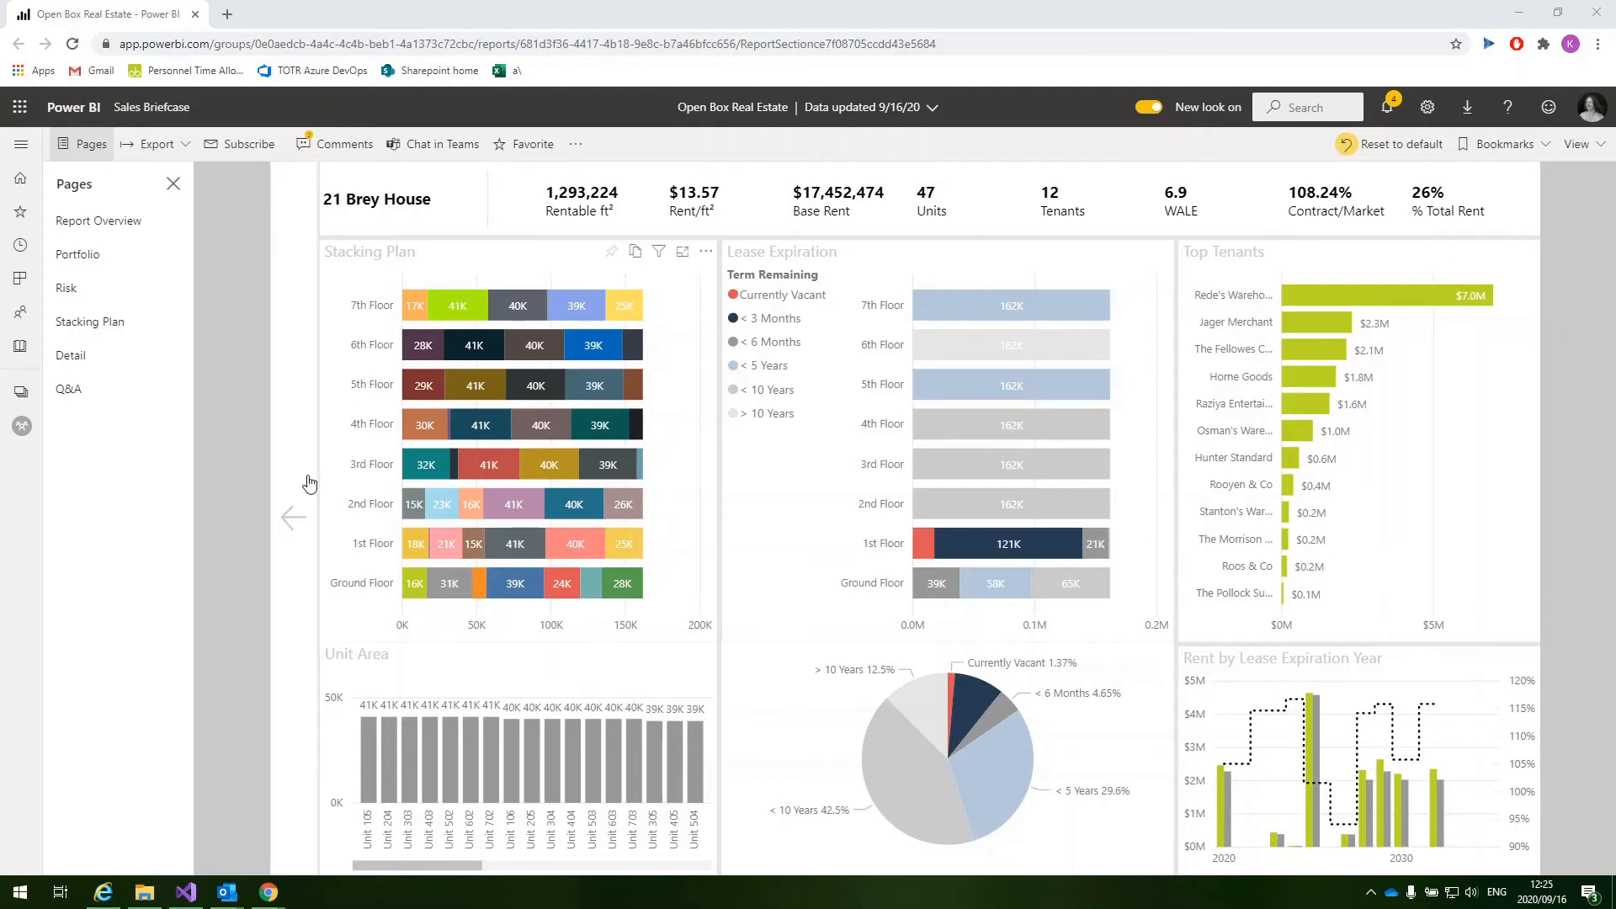
{"action": "left_click", "coordinate": [78, 254]}
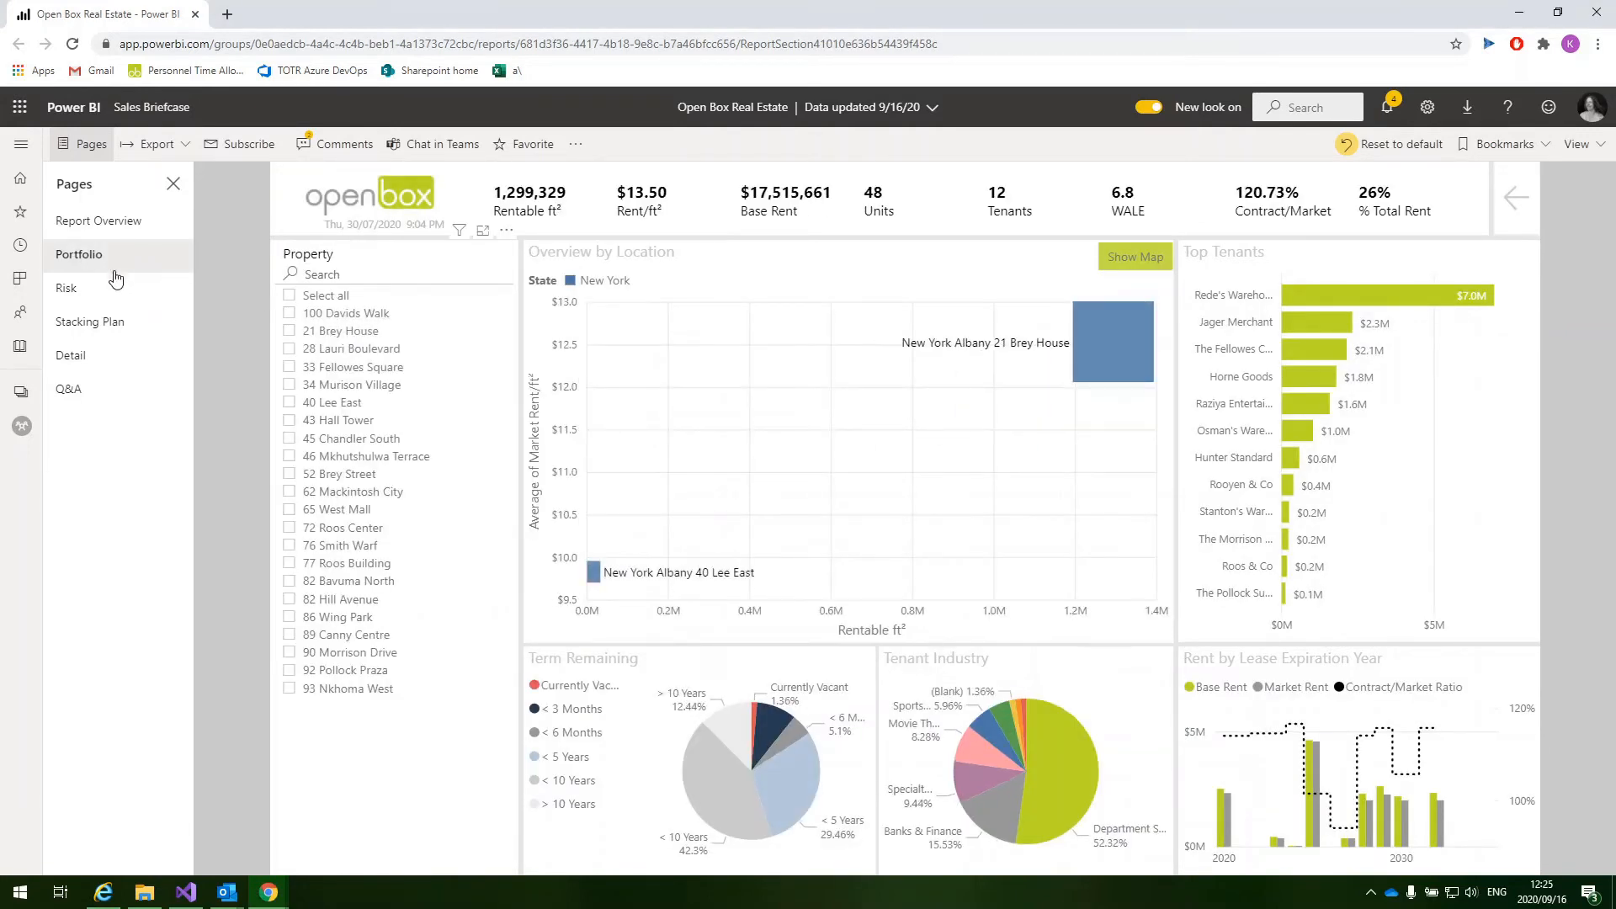
{"action": "left_click", "coordinate": [66, 288]}
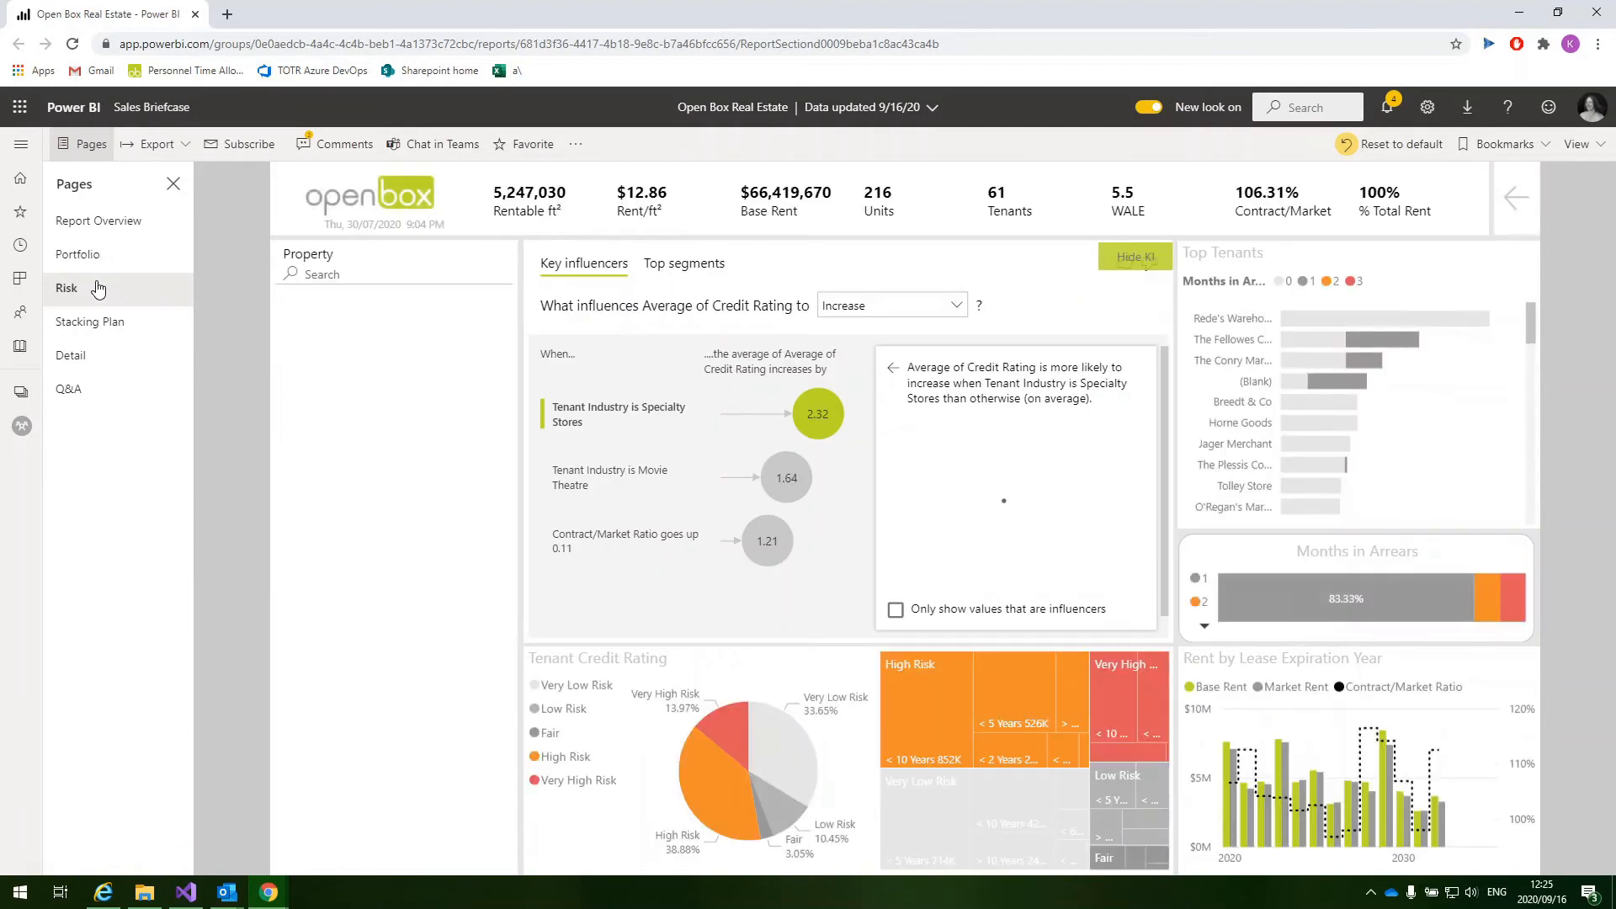
{"action": "left_click", "coordinate": [66, 287]}
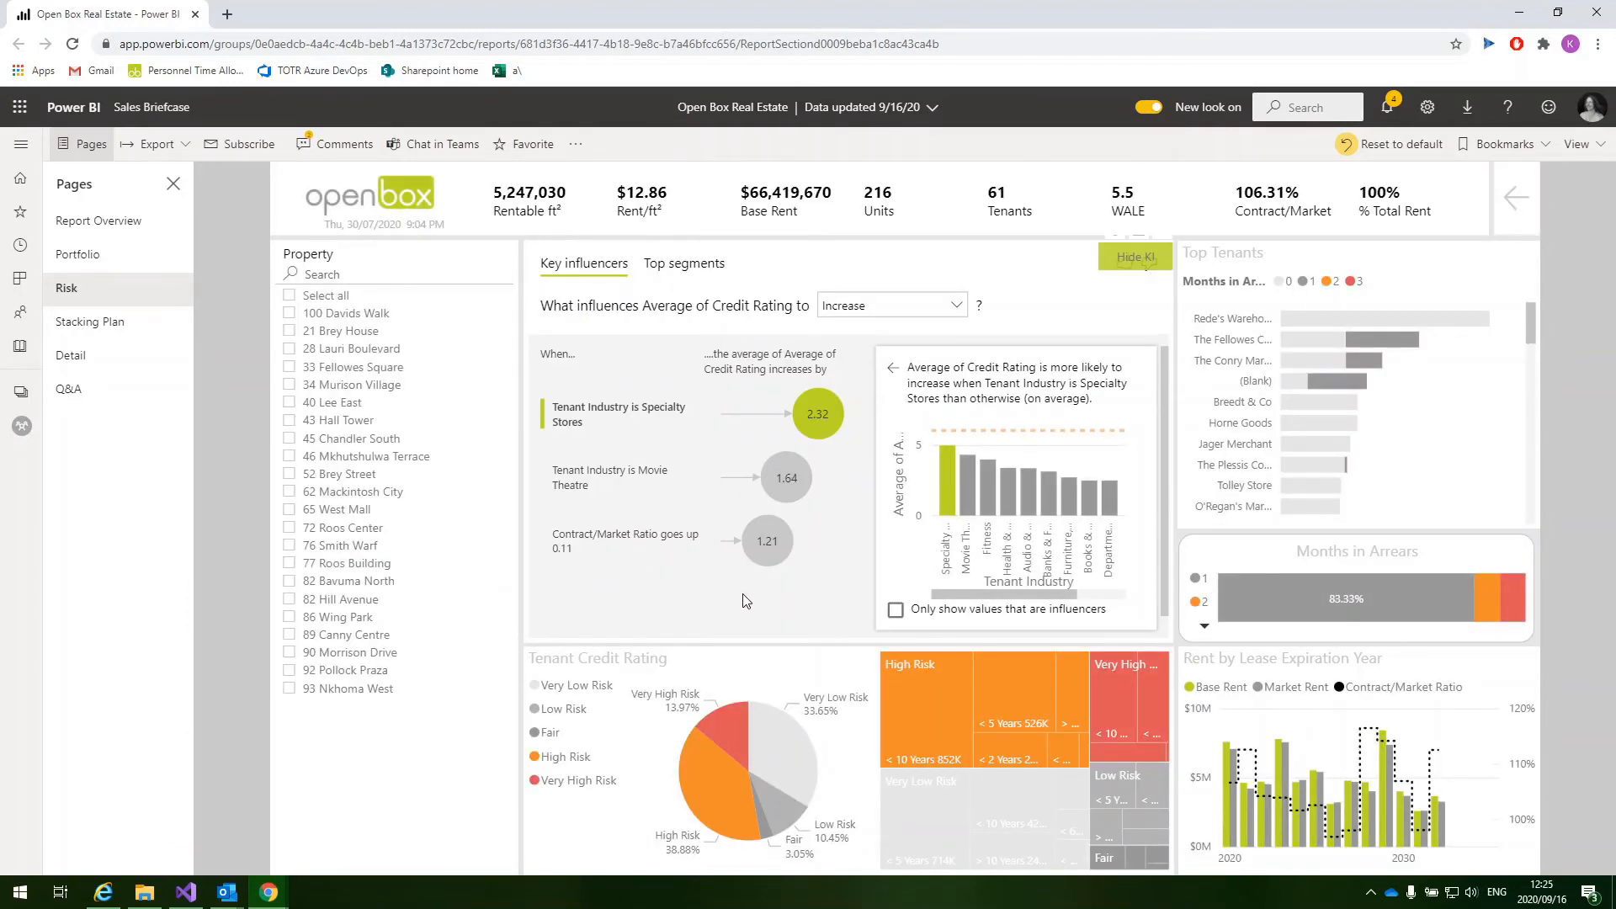
{"action": "mouse_move", "coordinate": [745, 586]}
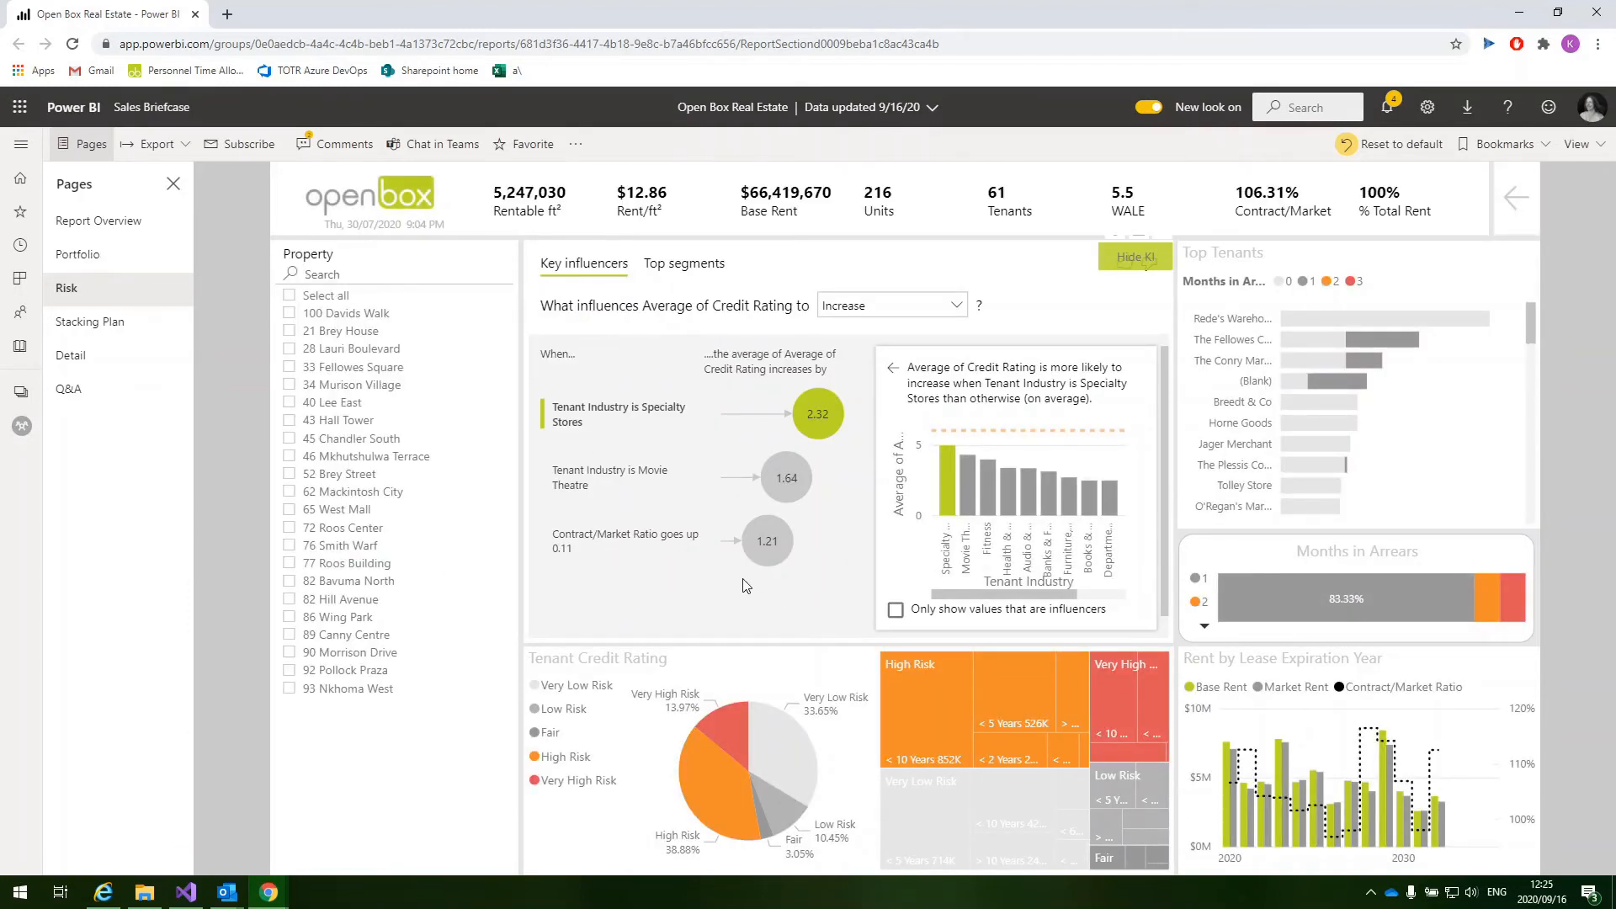
{"action": "mouse_move", "coordinate": [815, 579]}
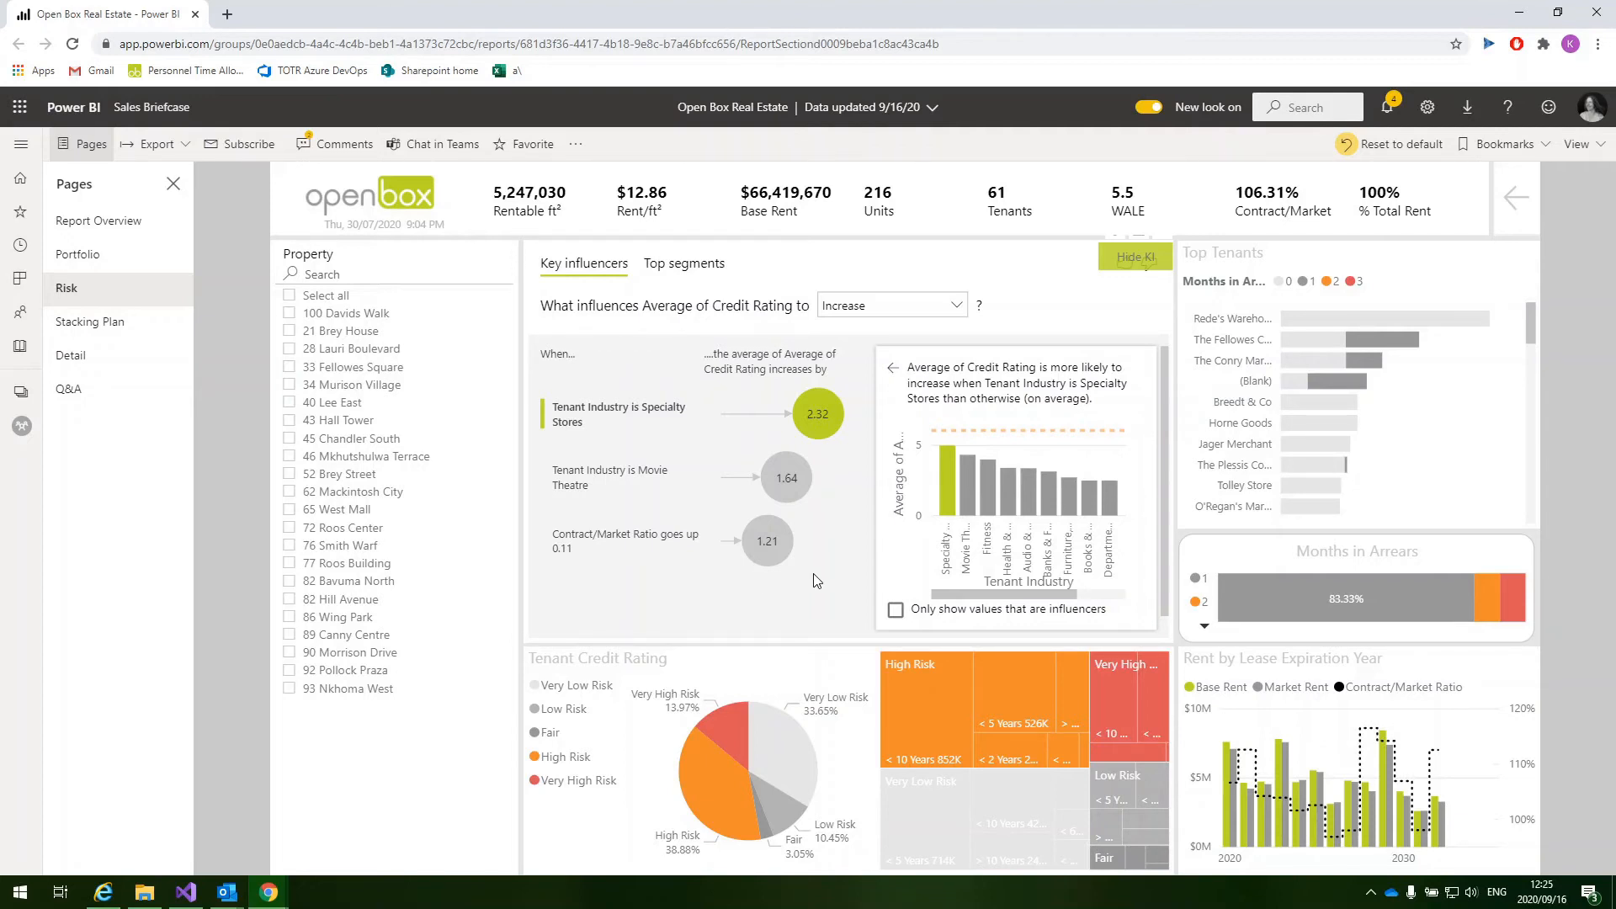
{"action": "mouse_move", "coordinate": [824, 579]}
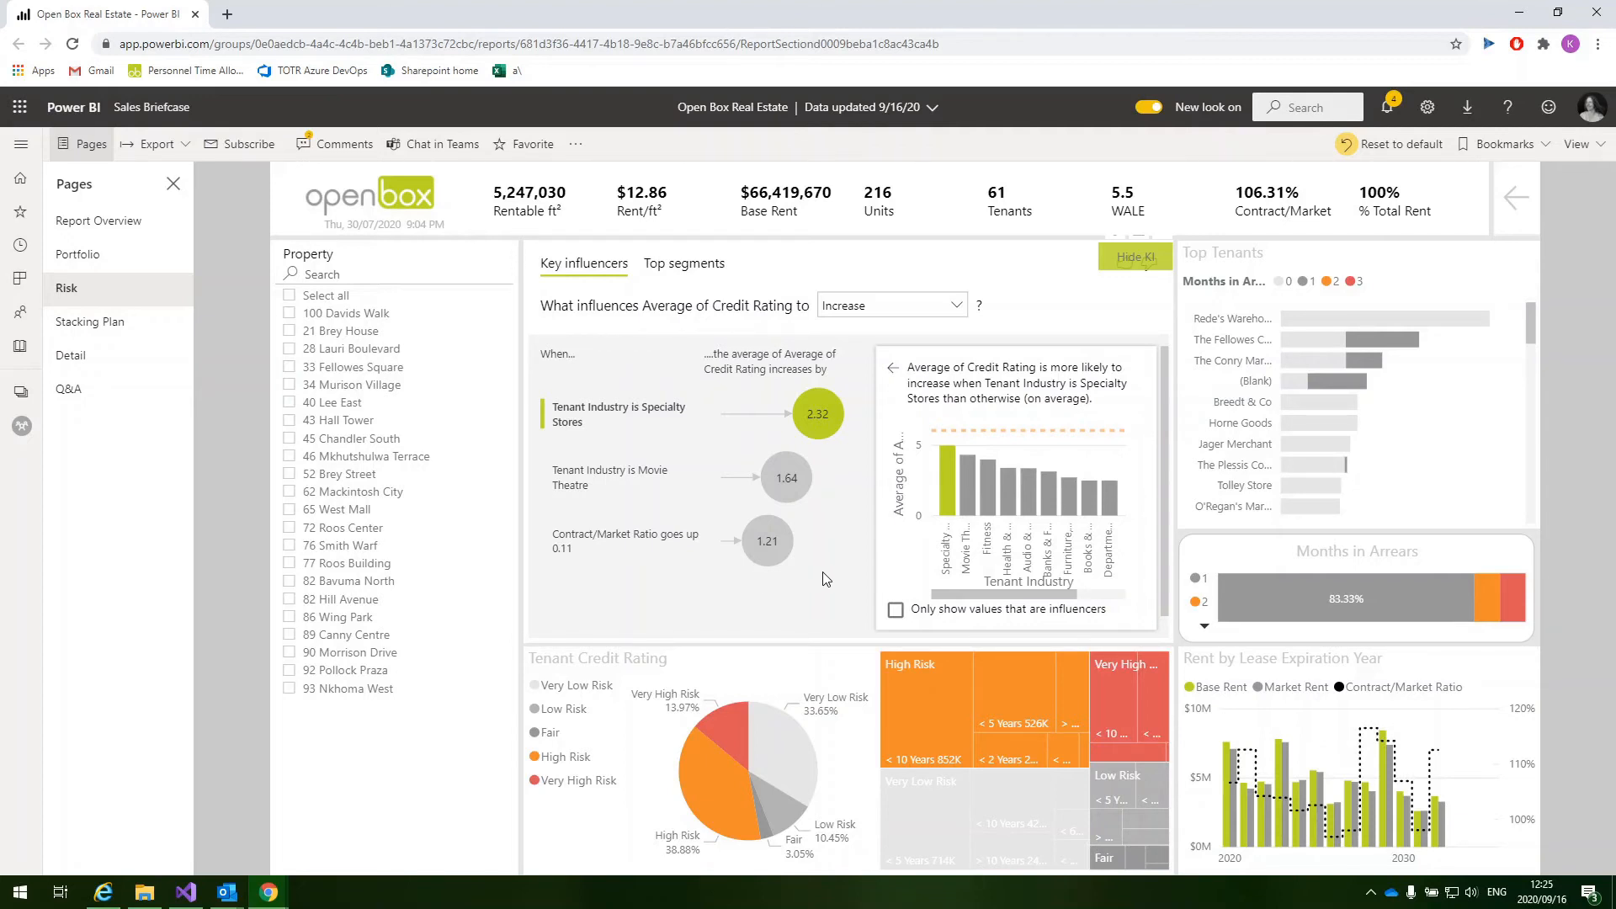
{"action": "mouse_move", "coordinate": [714, 571]}
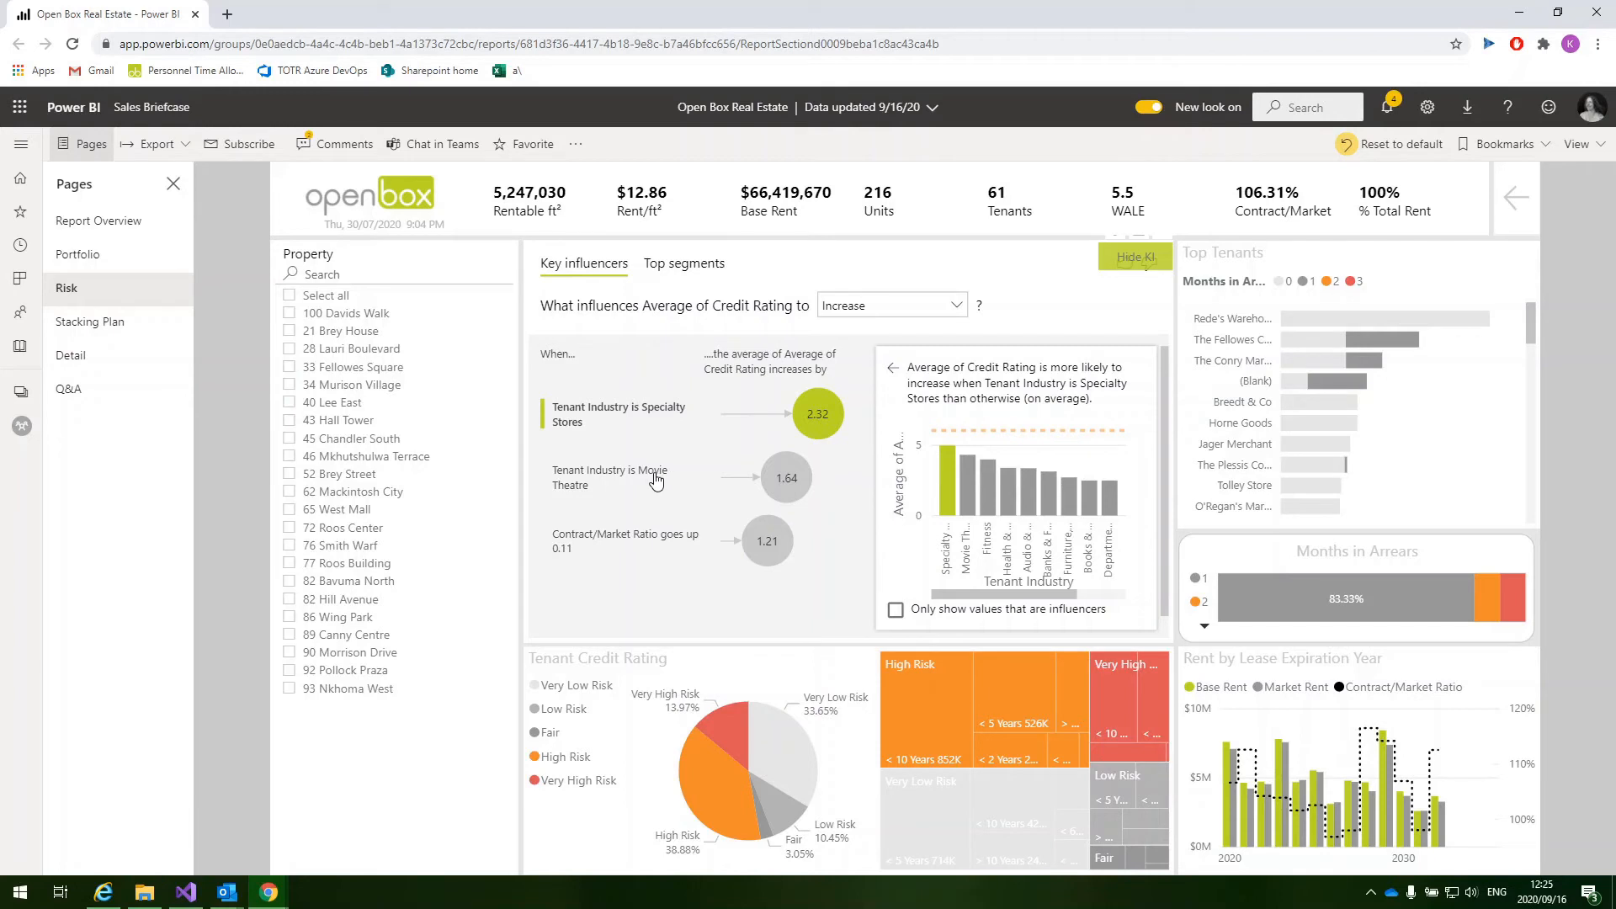
{"action": "mouse_move", "coordinate": [670, 488]}
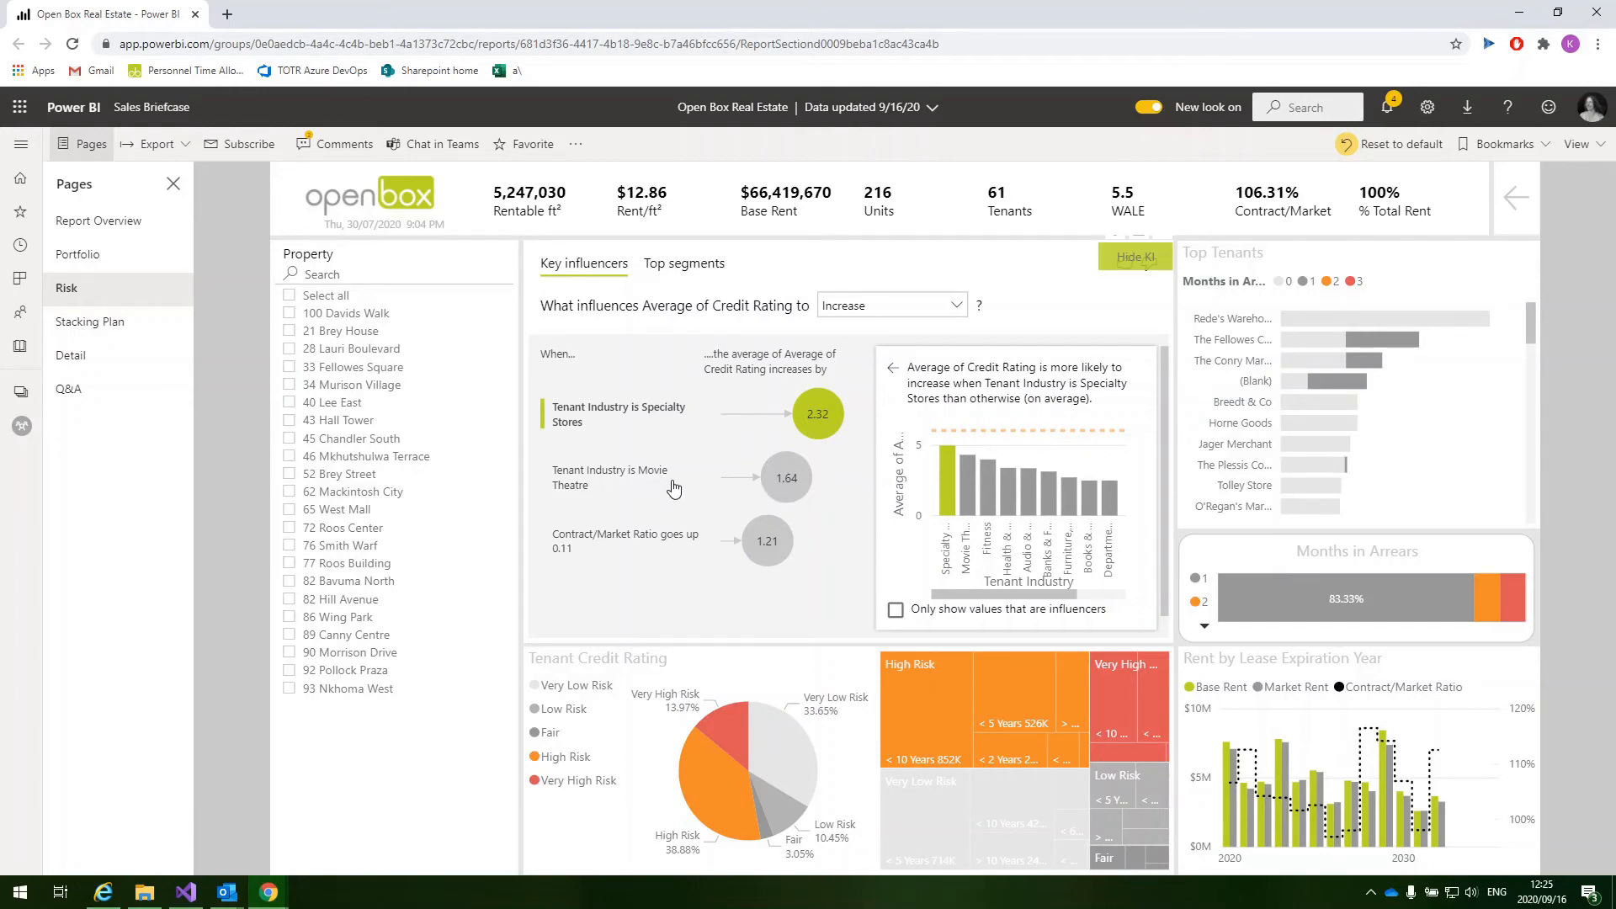
{"action": "mouse_move", "coordinate": [670, 485]}
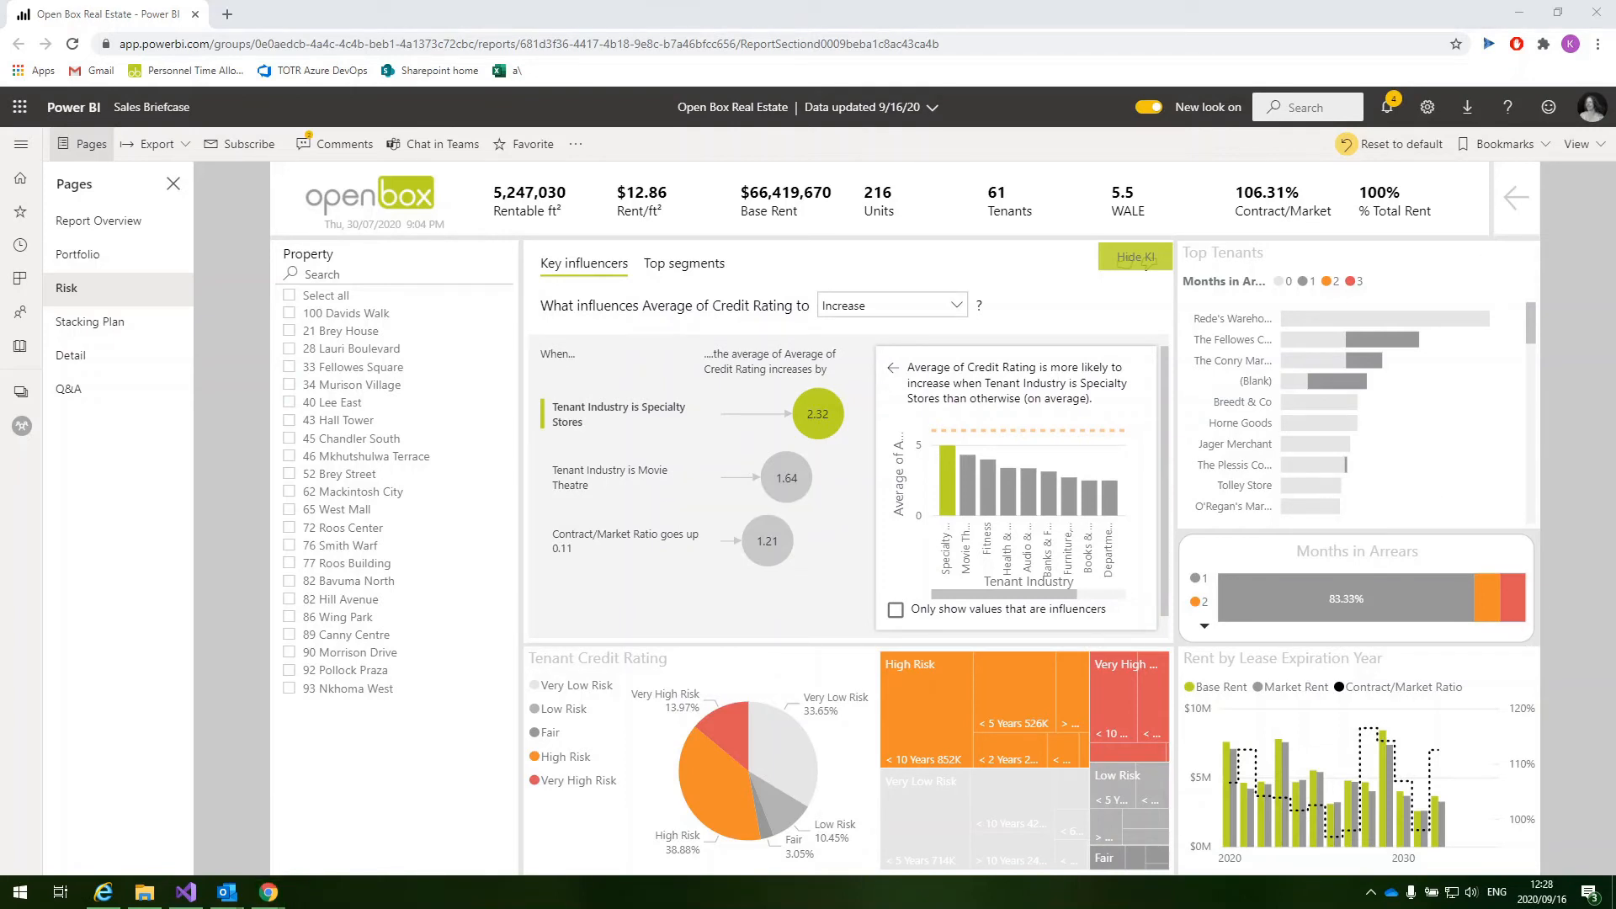
{"action": "mouse_move", "coordinate": [67, 389]}
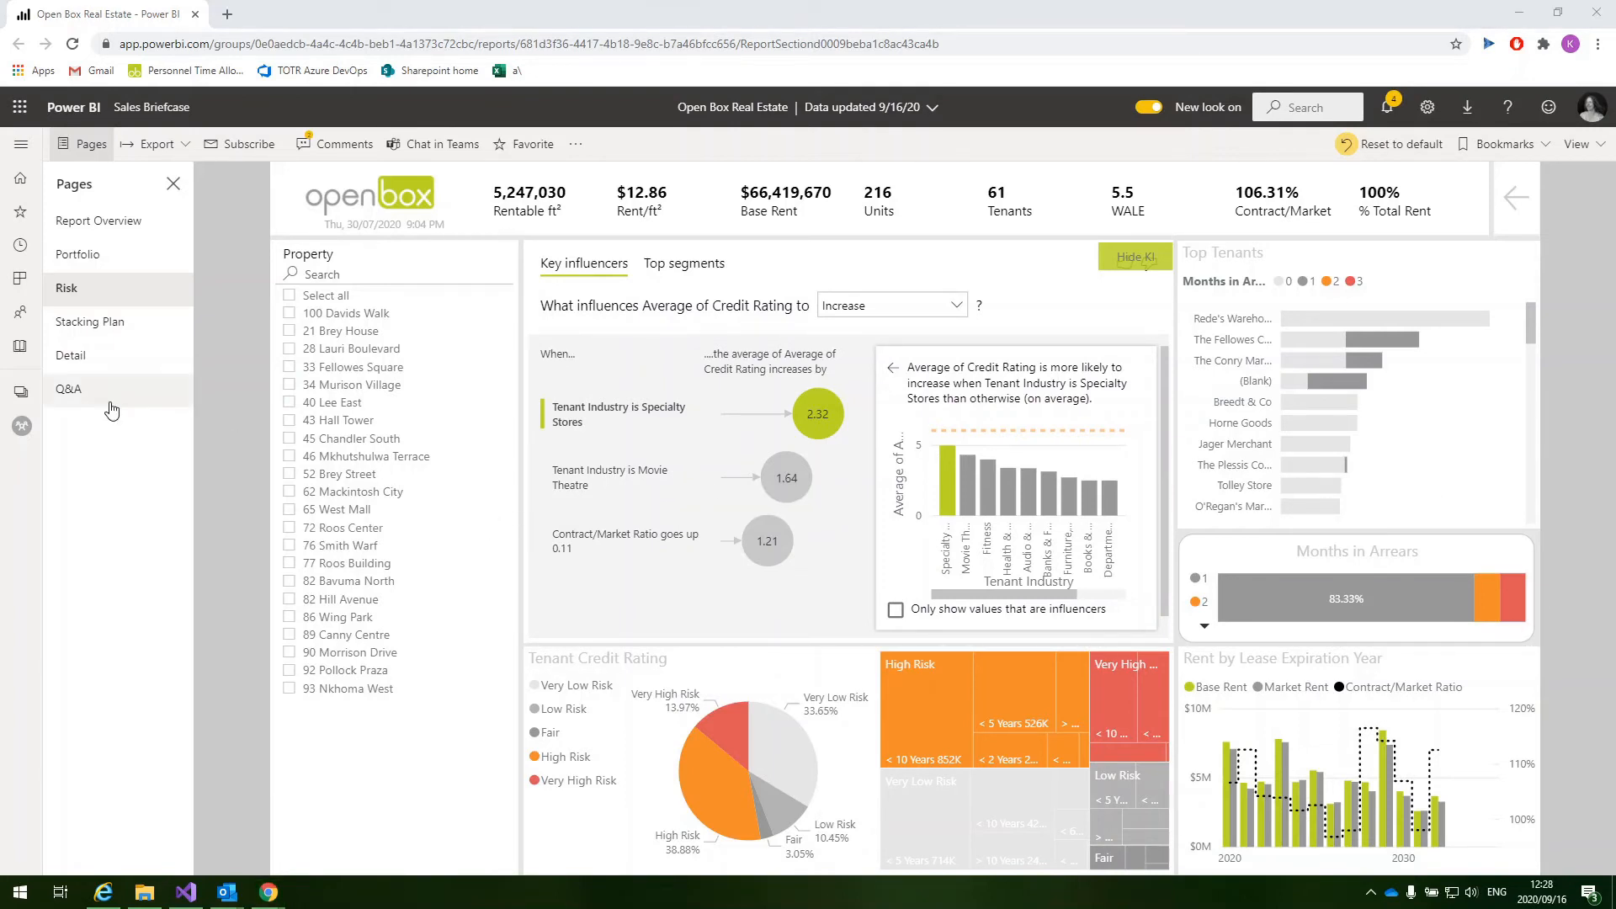
{"action": "mouse_move", "coordinate": [68, 388]}
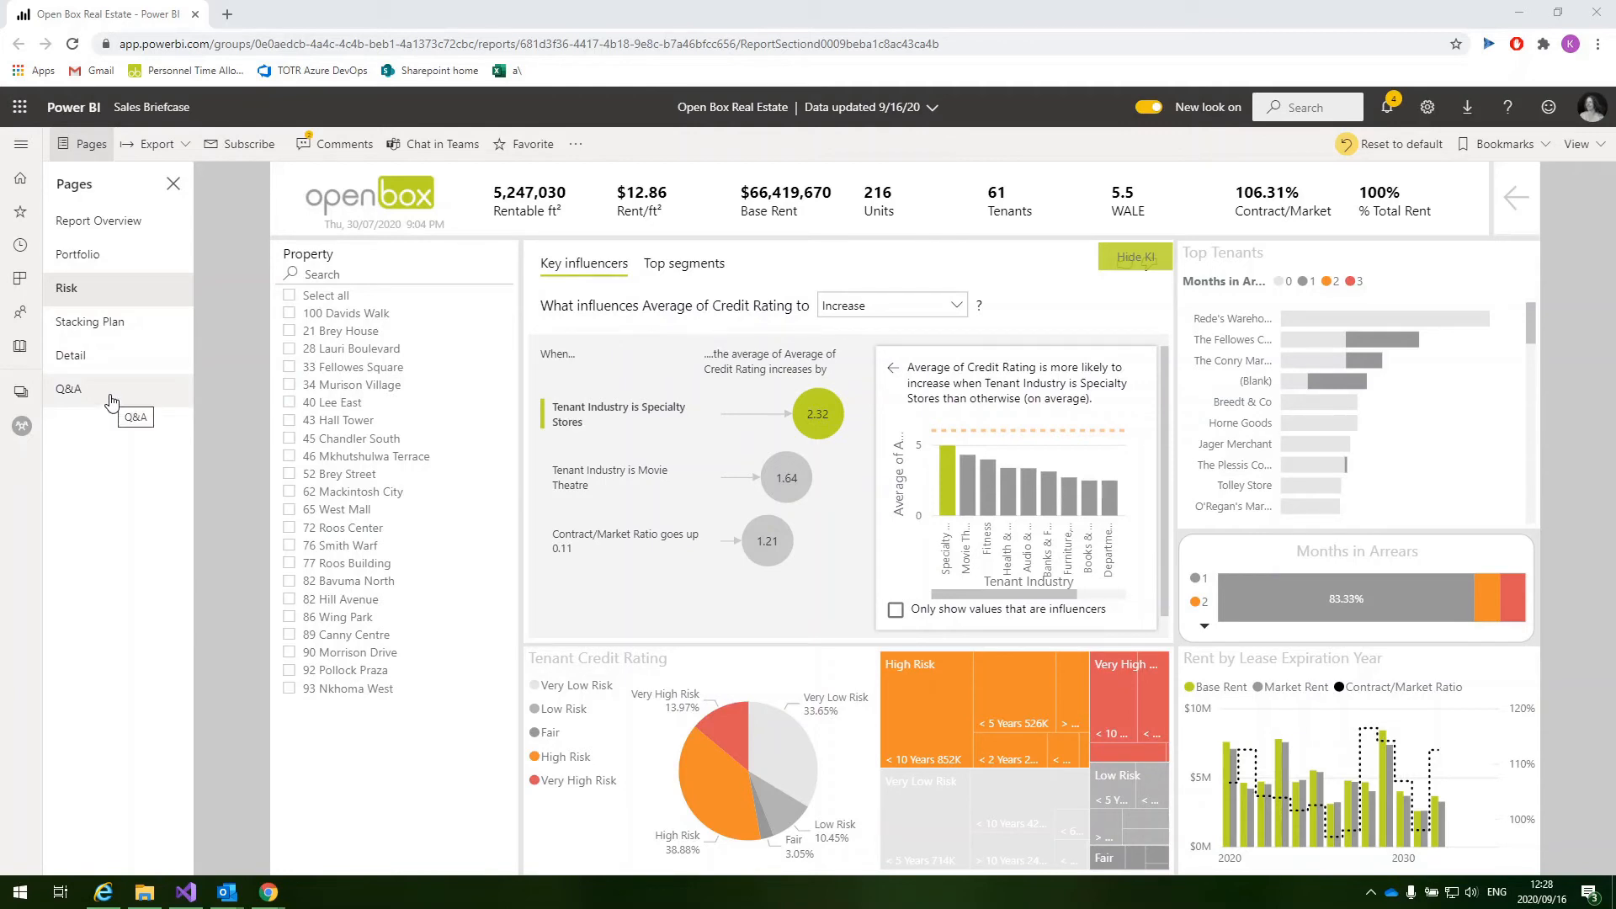
- Ask Q&A 'Top 5 tenants in 21 Brey House by rentable ft²' to get a ranked bar chart
{"action": "left_click", "coordinate": [67, 389]}
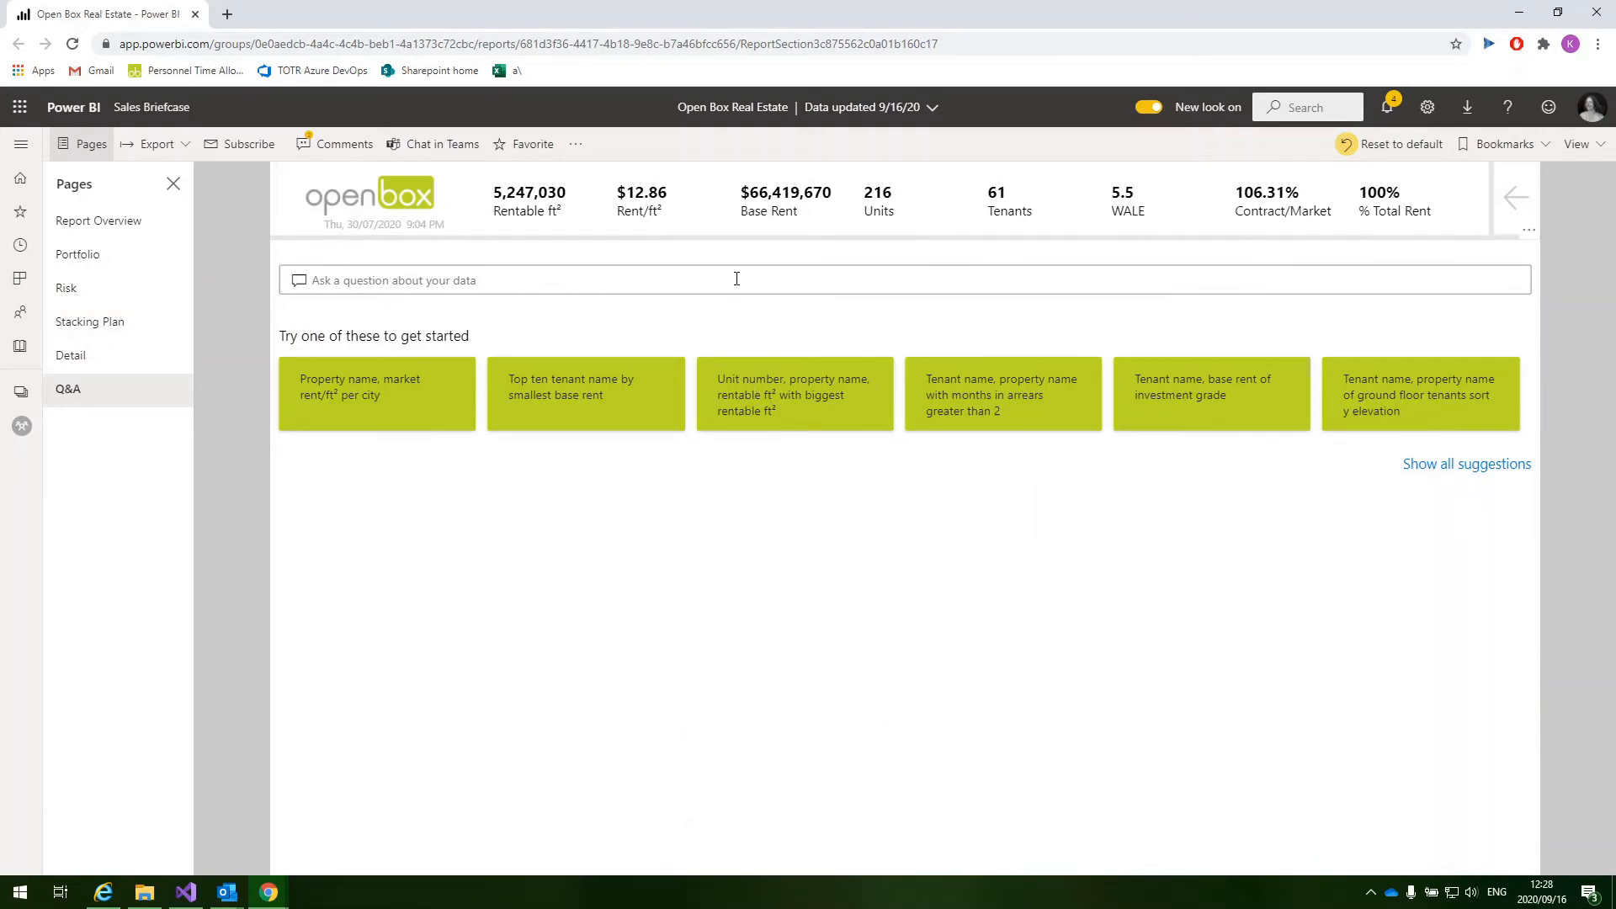
{"action": "type", "text": "Top 5 tenants"}
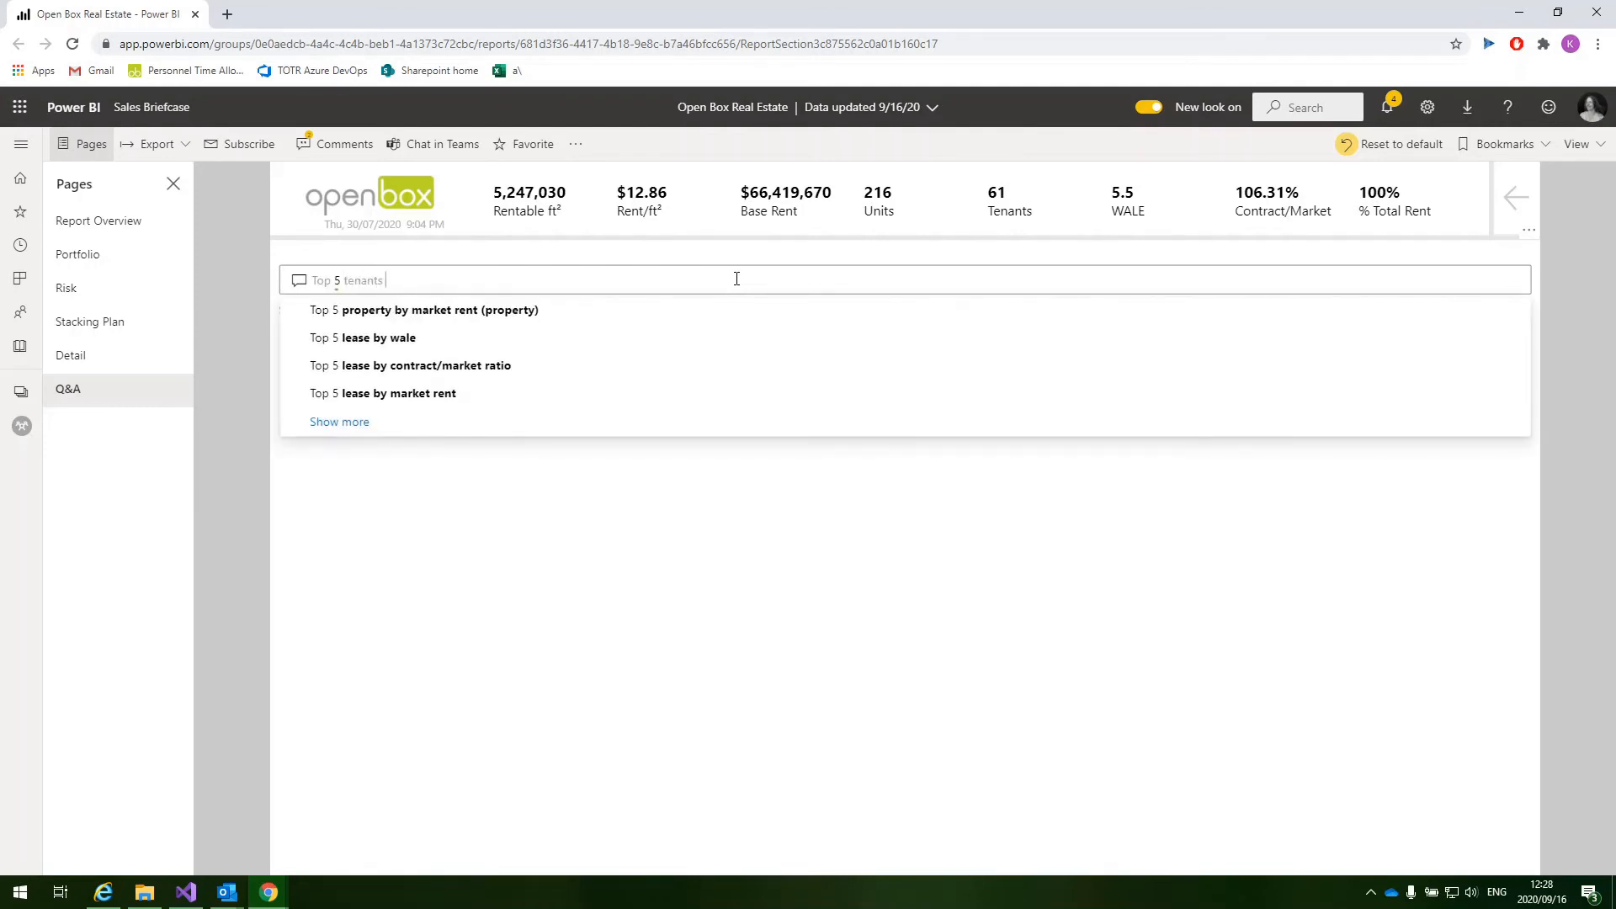
{"action": "type", "text": "in 21 Brey House by"}
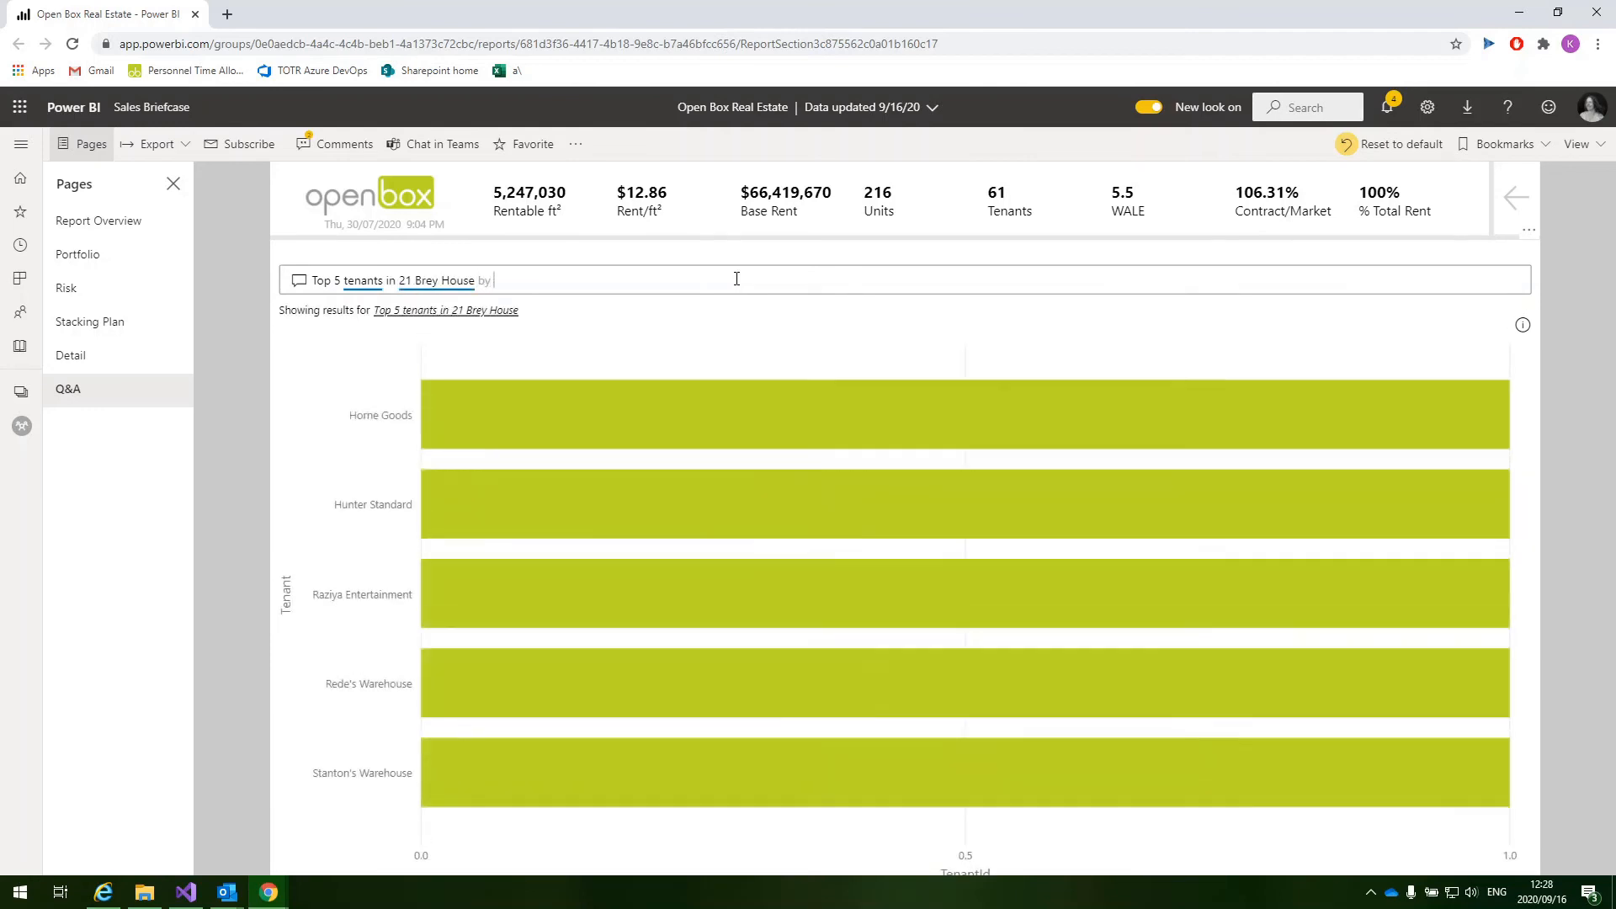
{"action": "type", "text": "rentable ft²"}
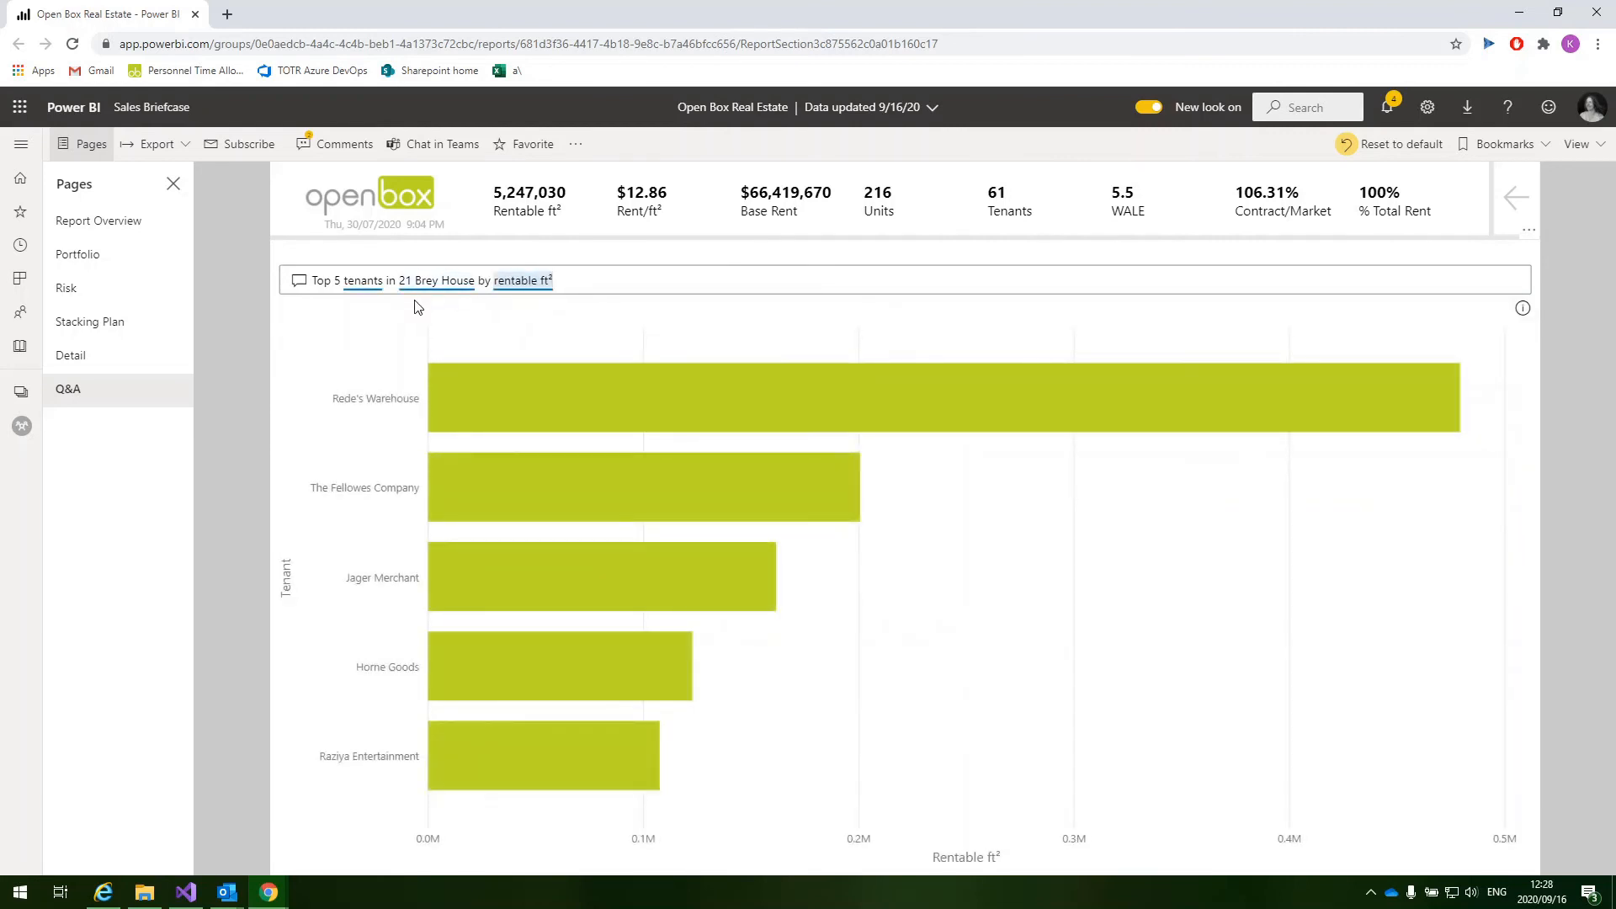
{"action": "mouse_move", "coordinate": [1026, 552]}
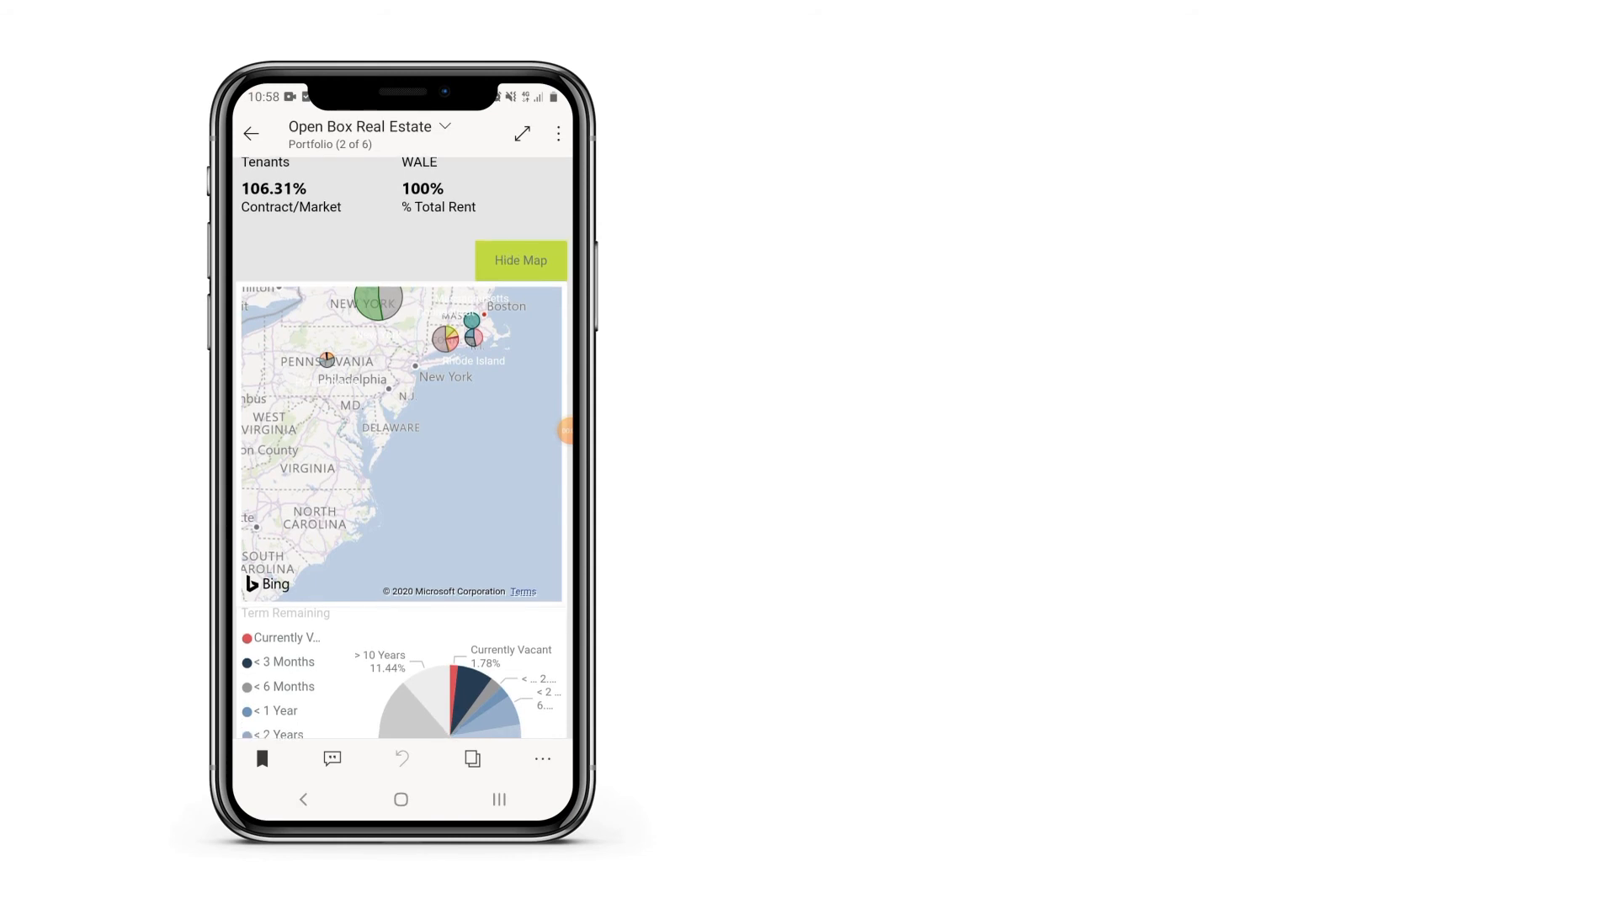
{"action": "scroll", "scroll_direction": "down", "scroll_amount": 3}
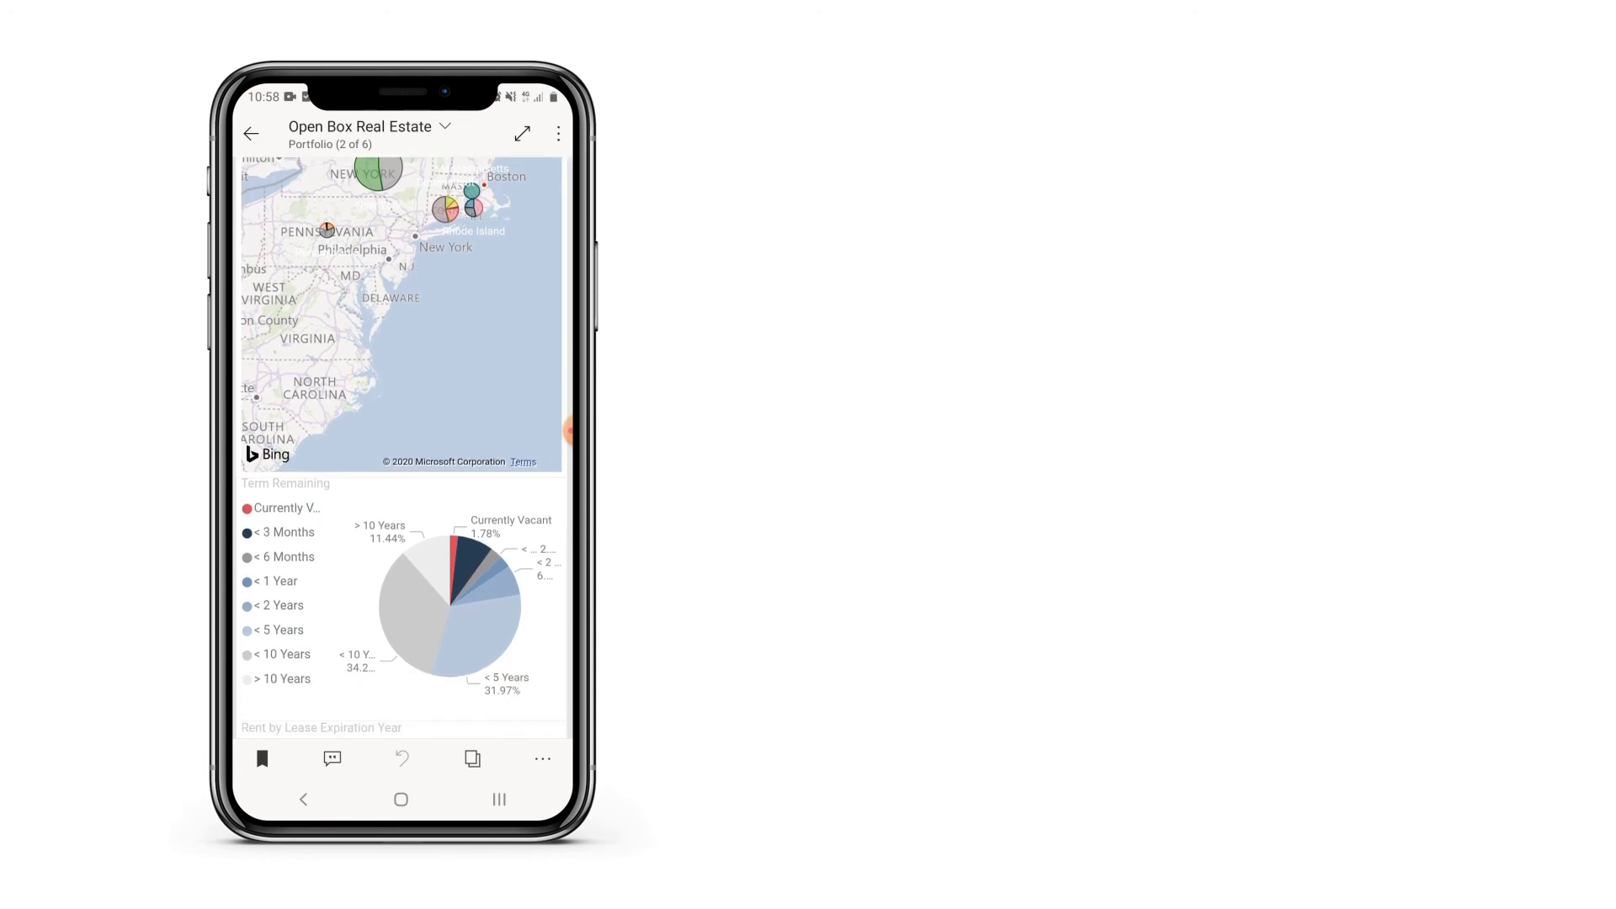
{"action": "scroll", "scroll_direction": "down", "scroll_amount": 3}
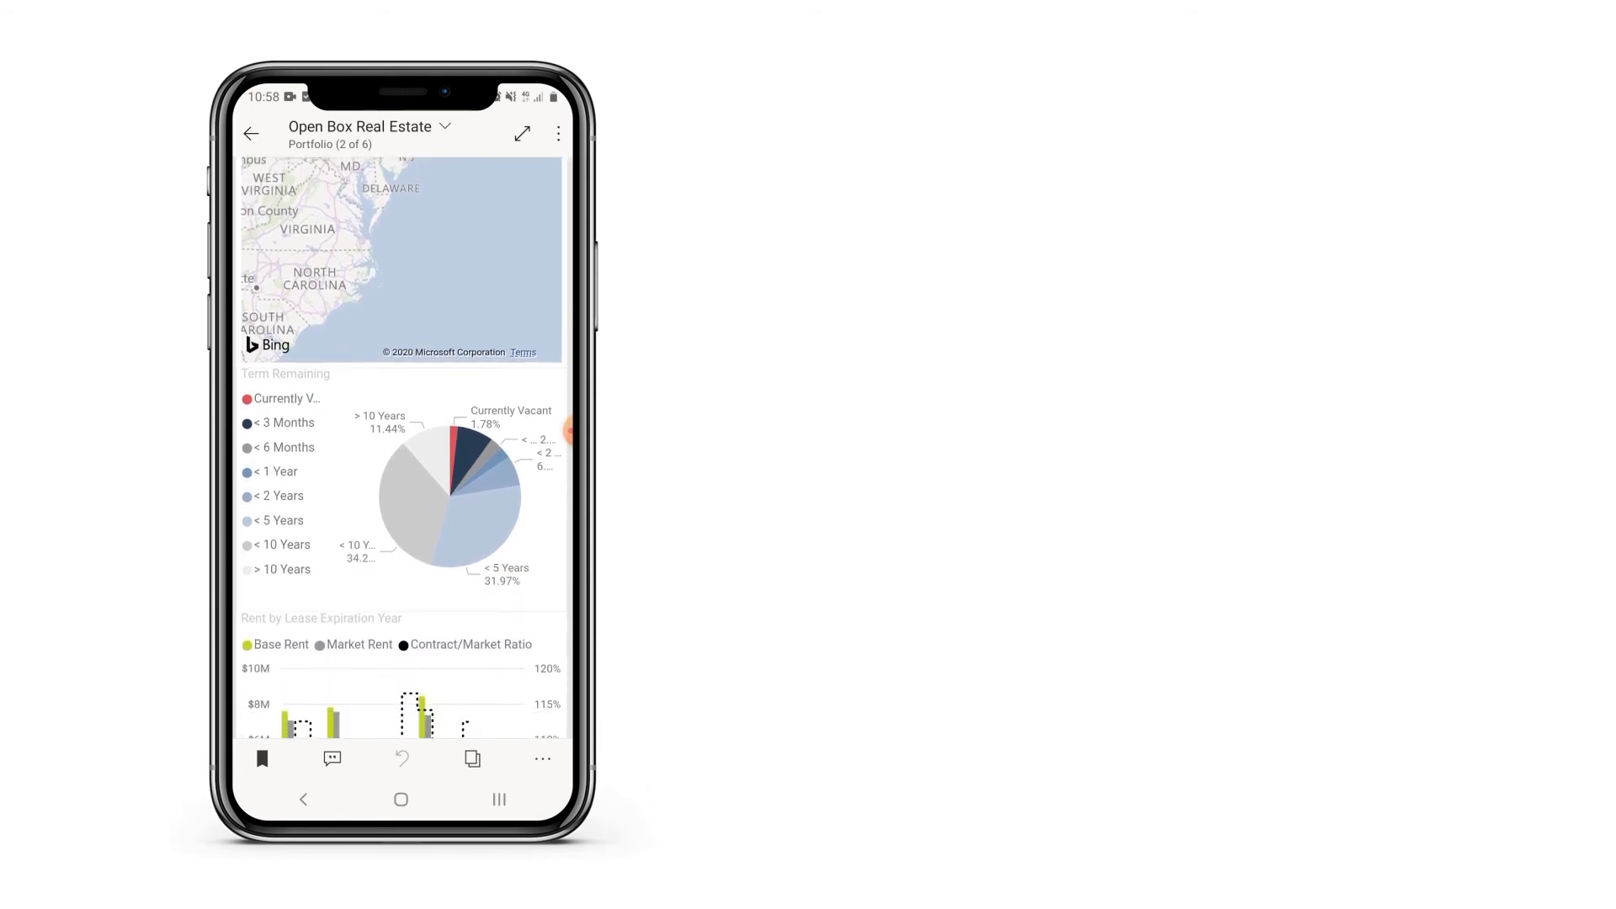
{"action": "scroll", "scroll_direction": "down", "scroll_amount": 3}
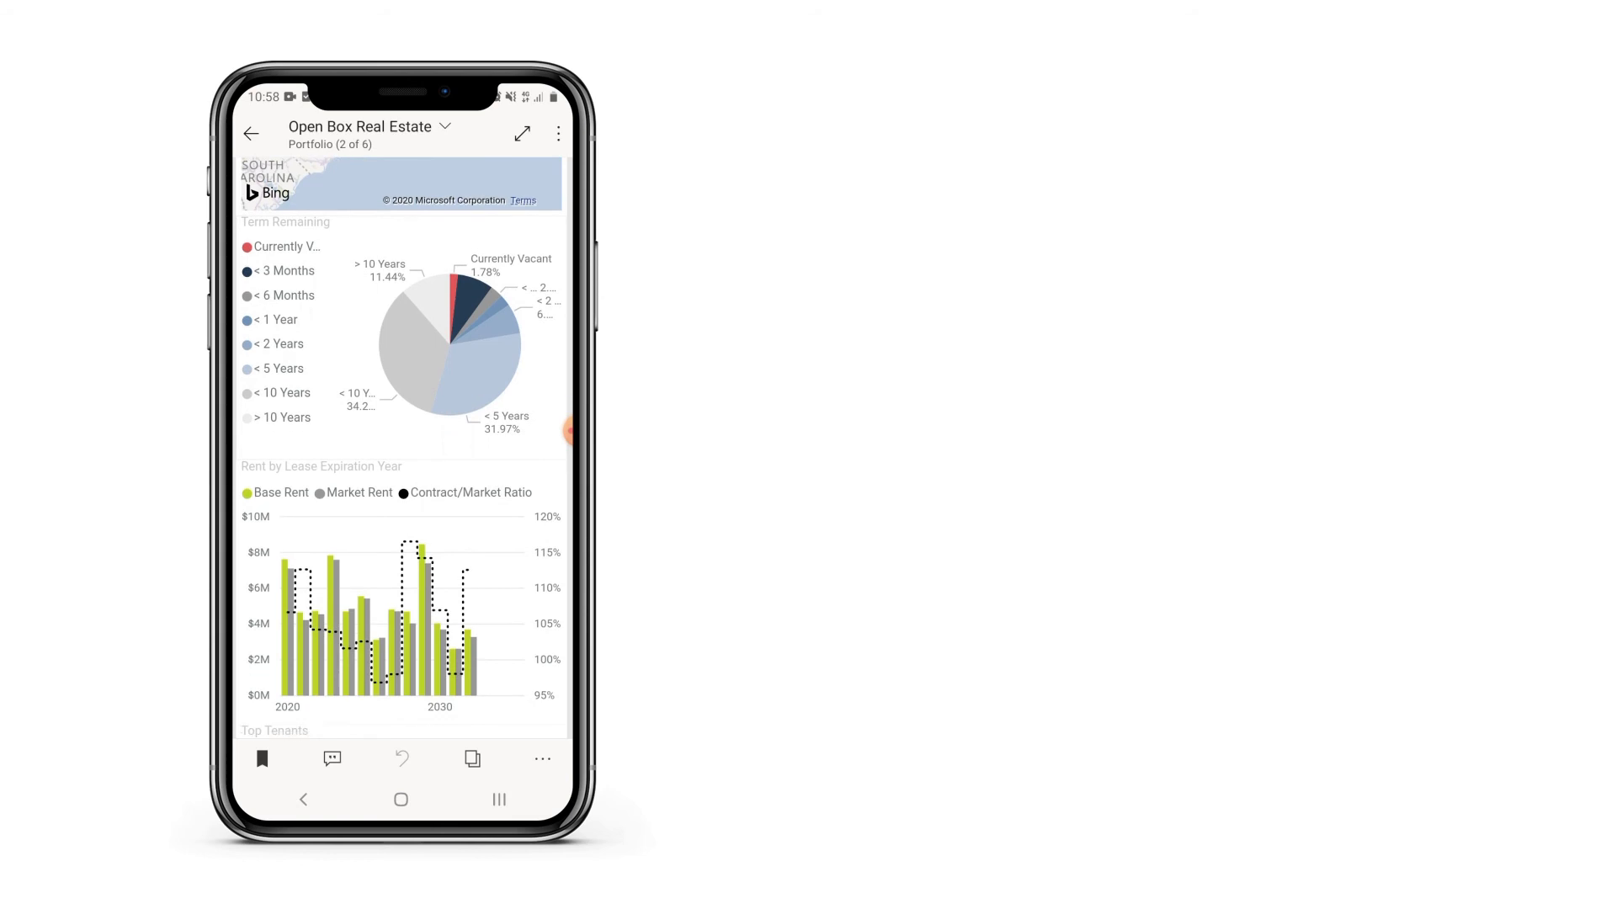
{"action": "scroll", "scroll_direction": "down", "scroll_amount": 3}
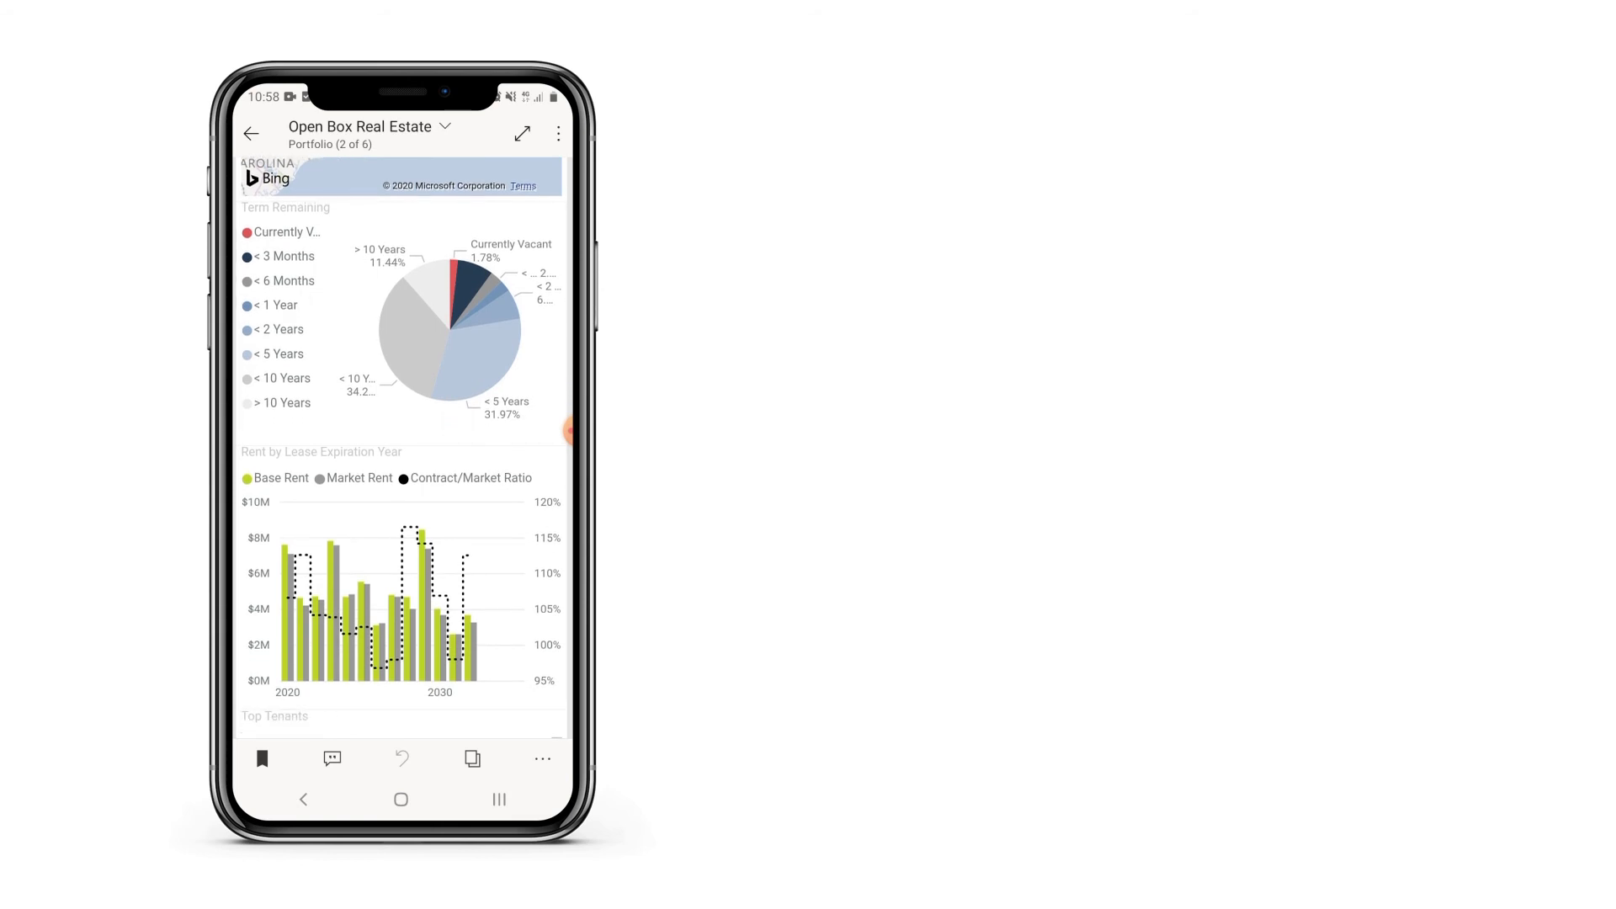
{"action": "scroll", "scroll_direction": "down", "scroll_amount": 3}
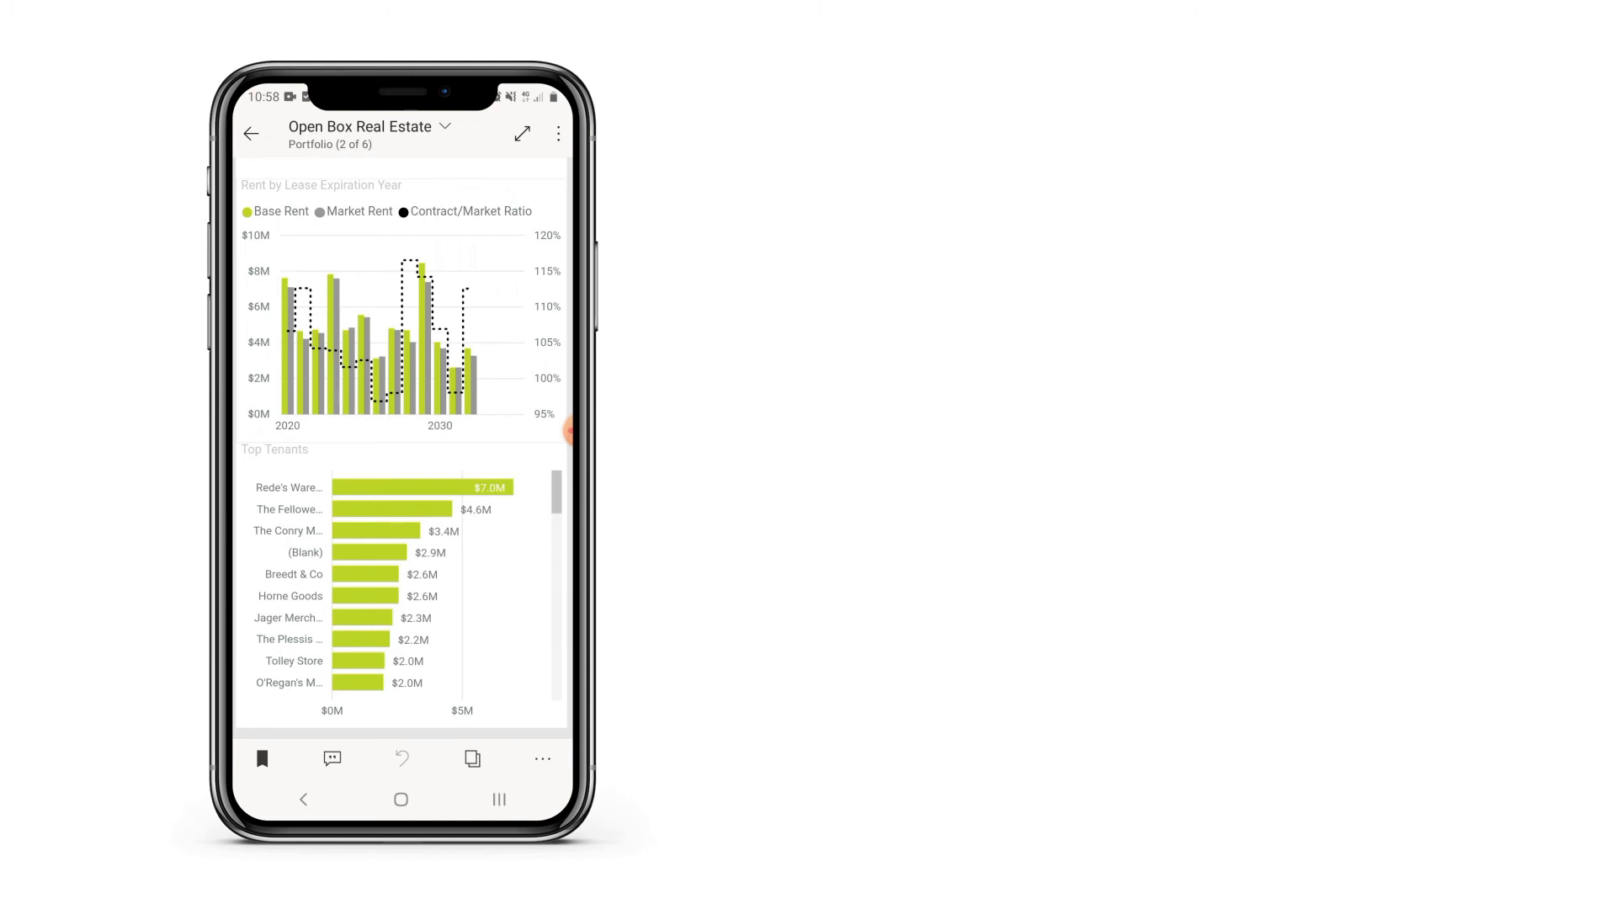
{"action": "scroll", "scroll_direction": "down", "scroll_amount": 3}
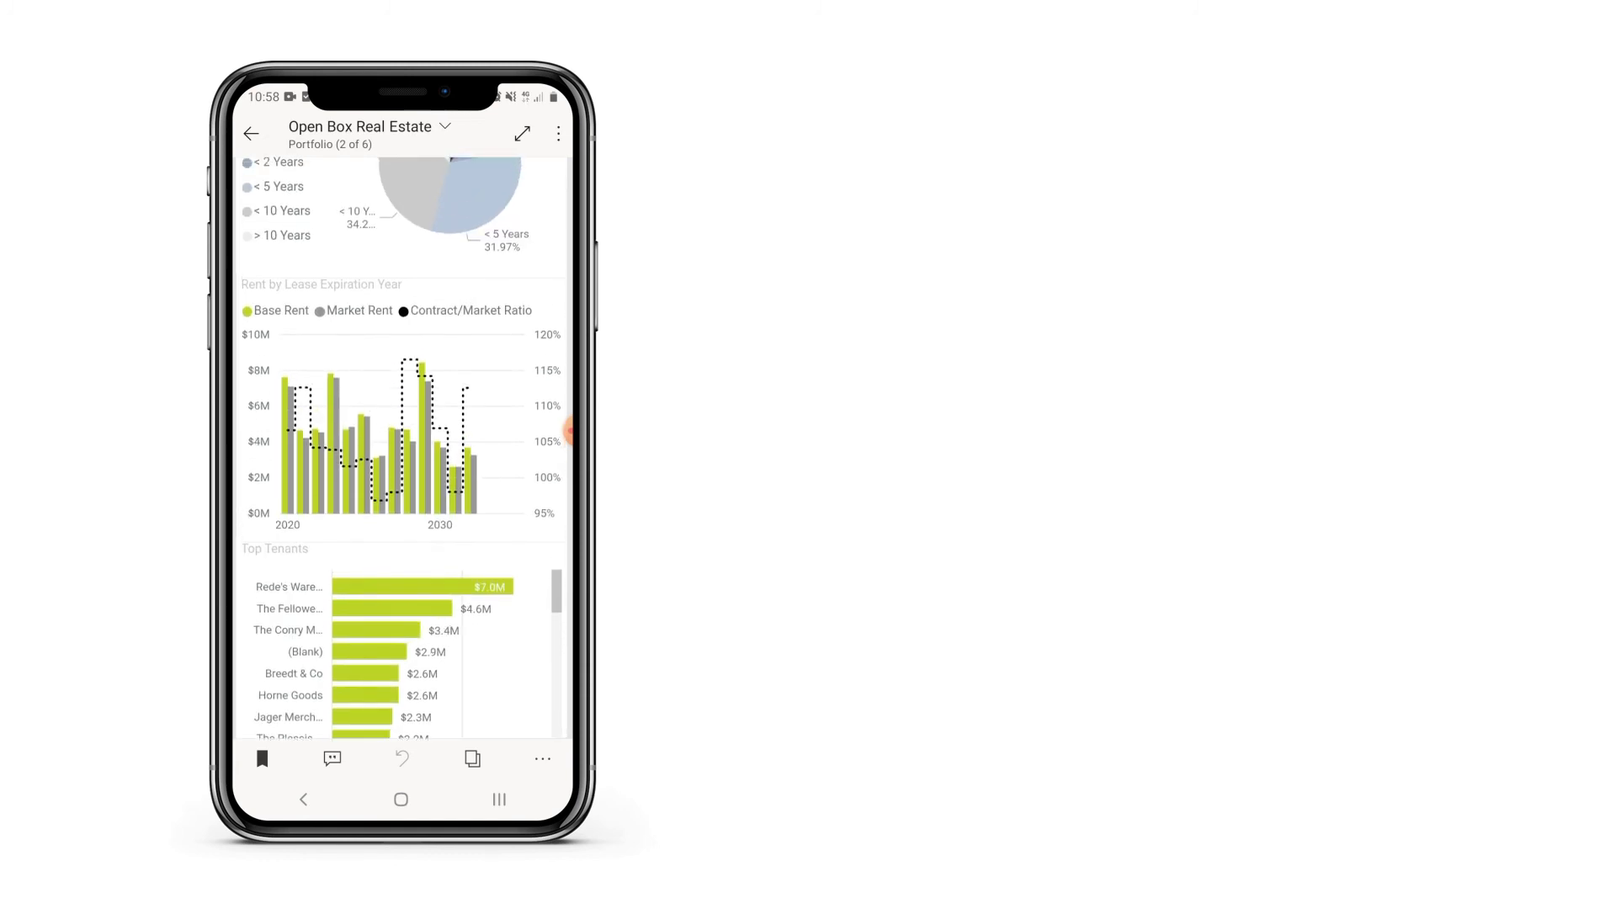
{"action": "scroll", "scroll_direction": "down", "scroll_amount": 3}
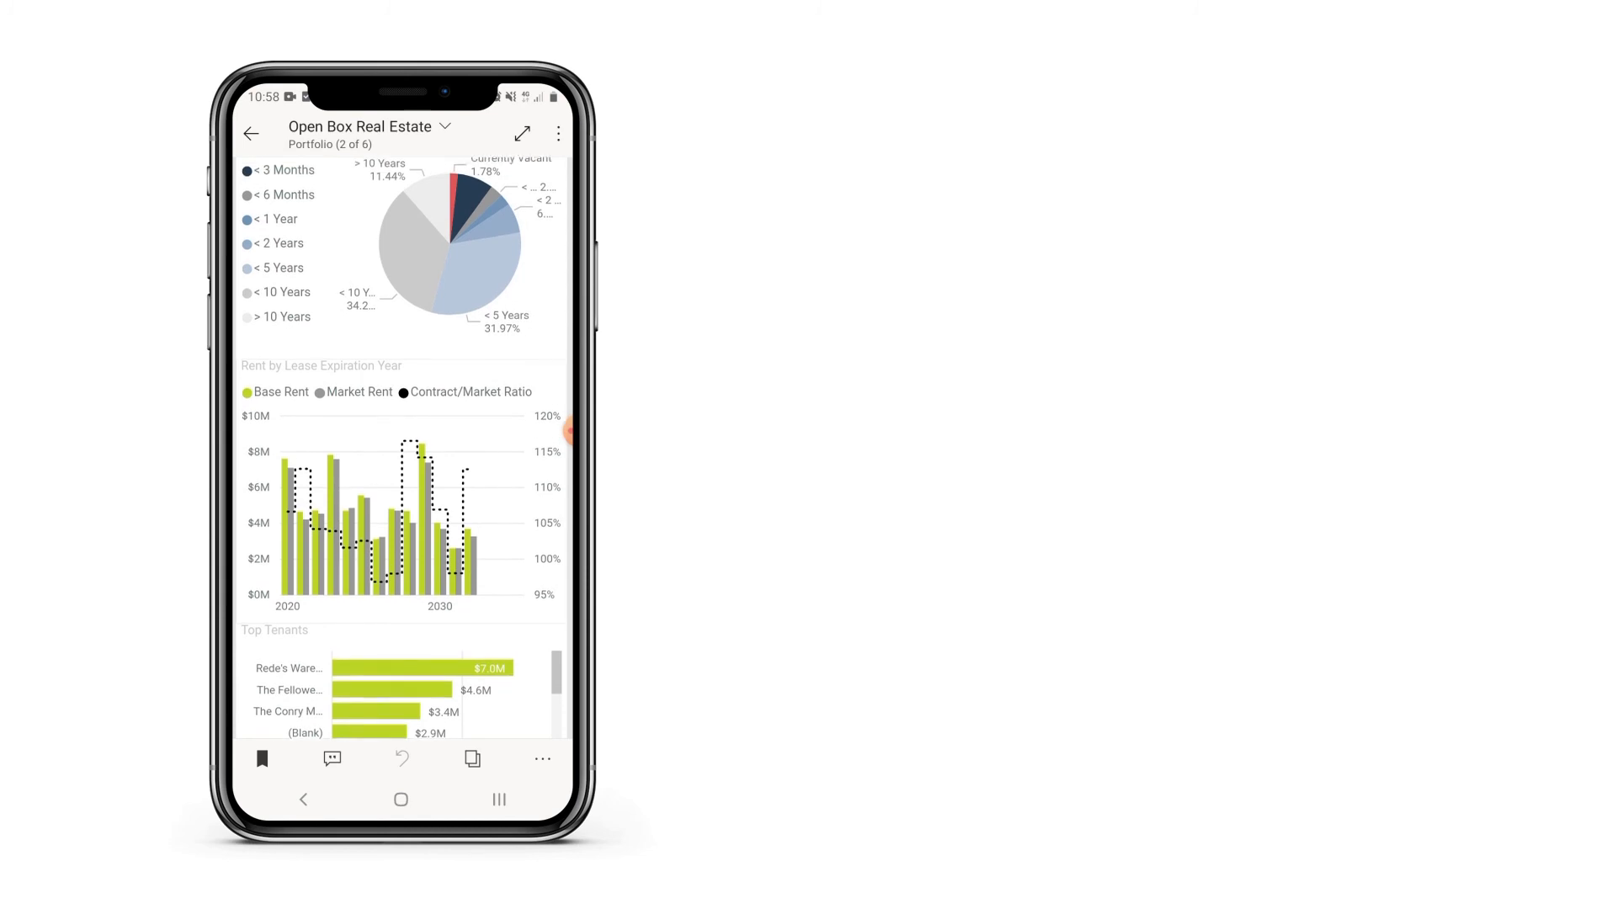
{"action": "scroll", "scroll_direction": "down", "scroll_amount": 3}
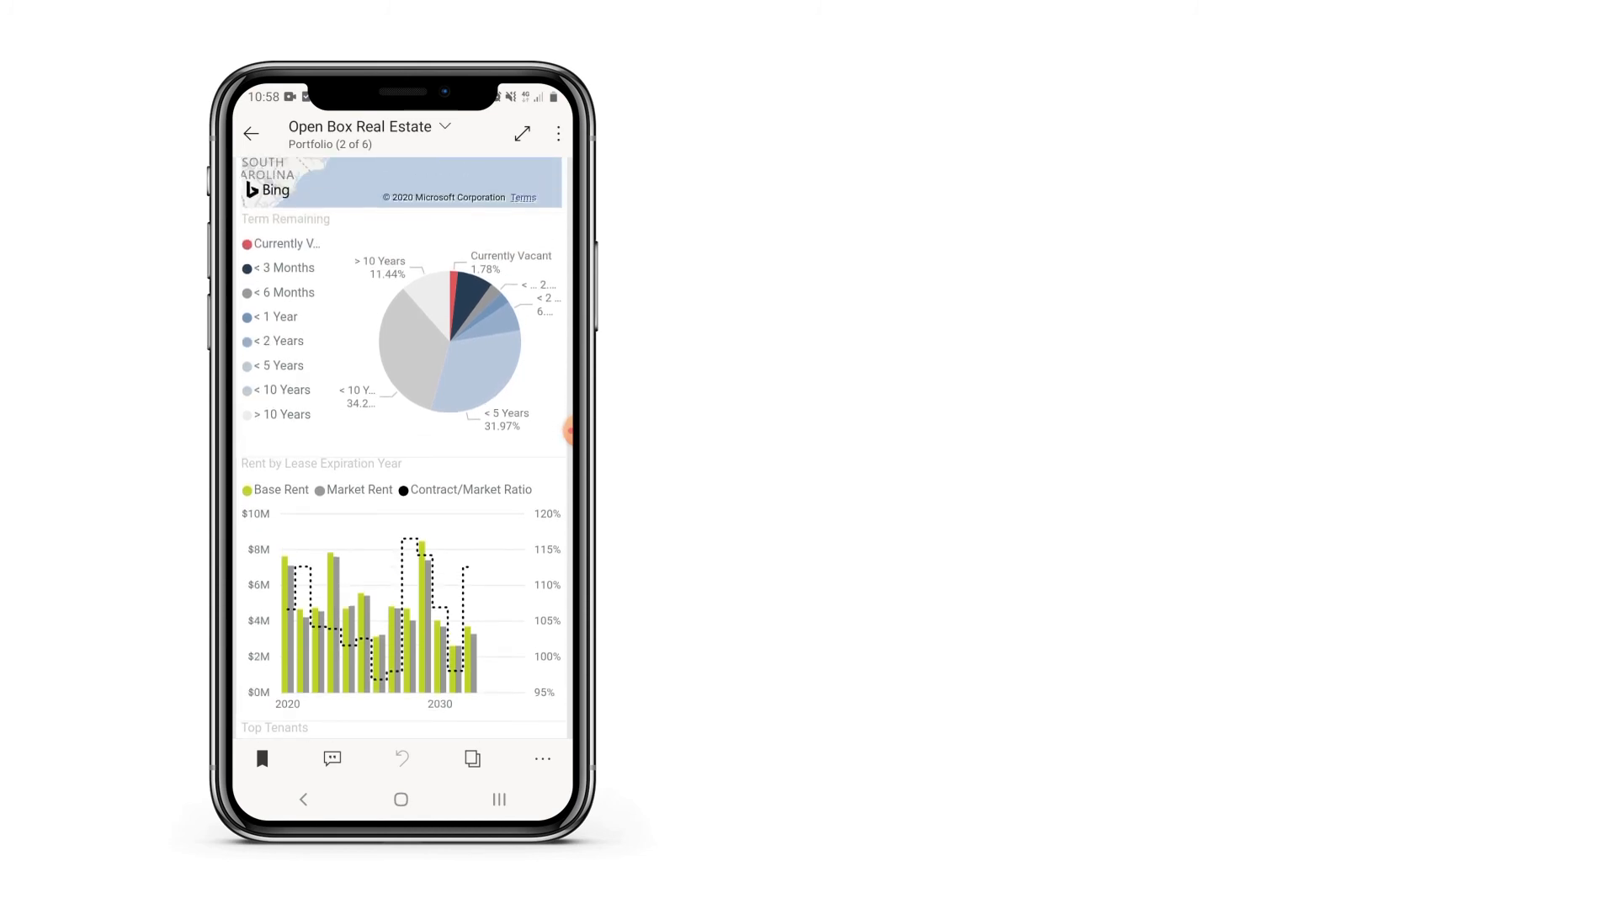